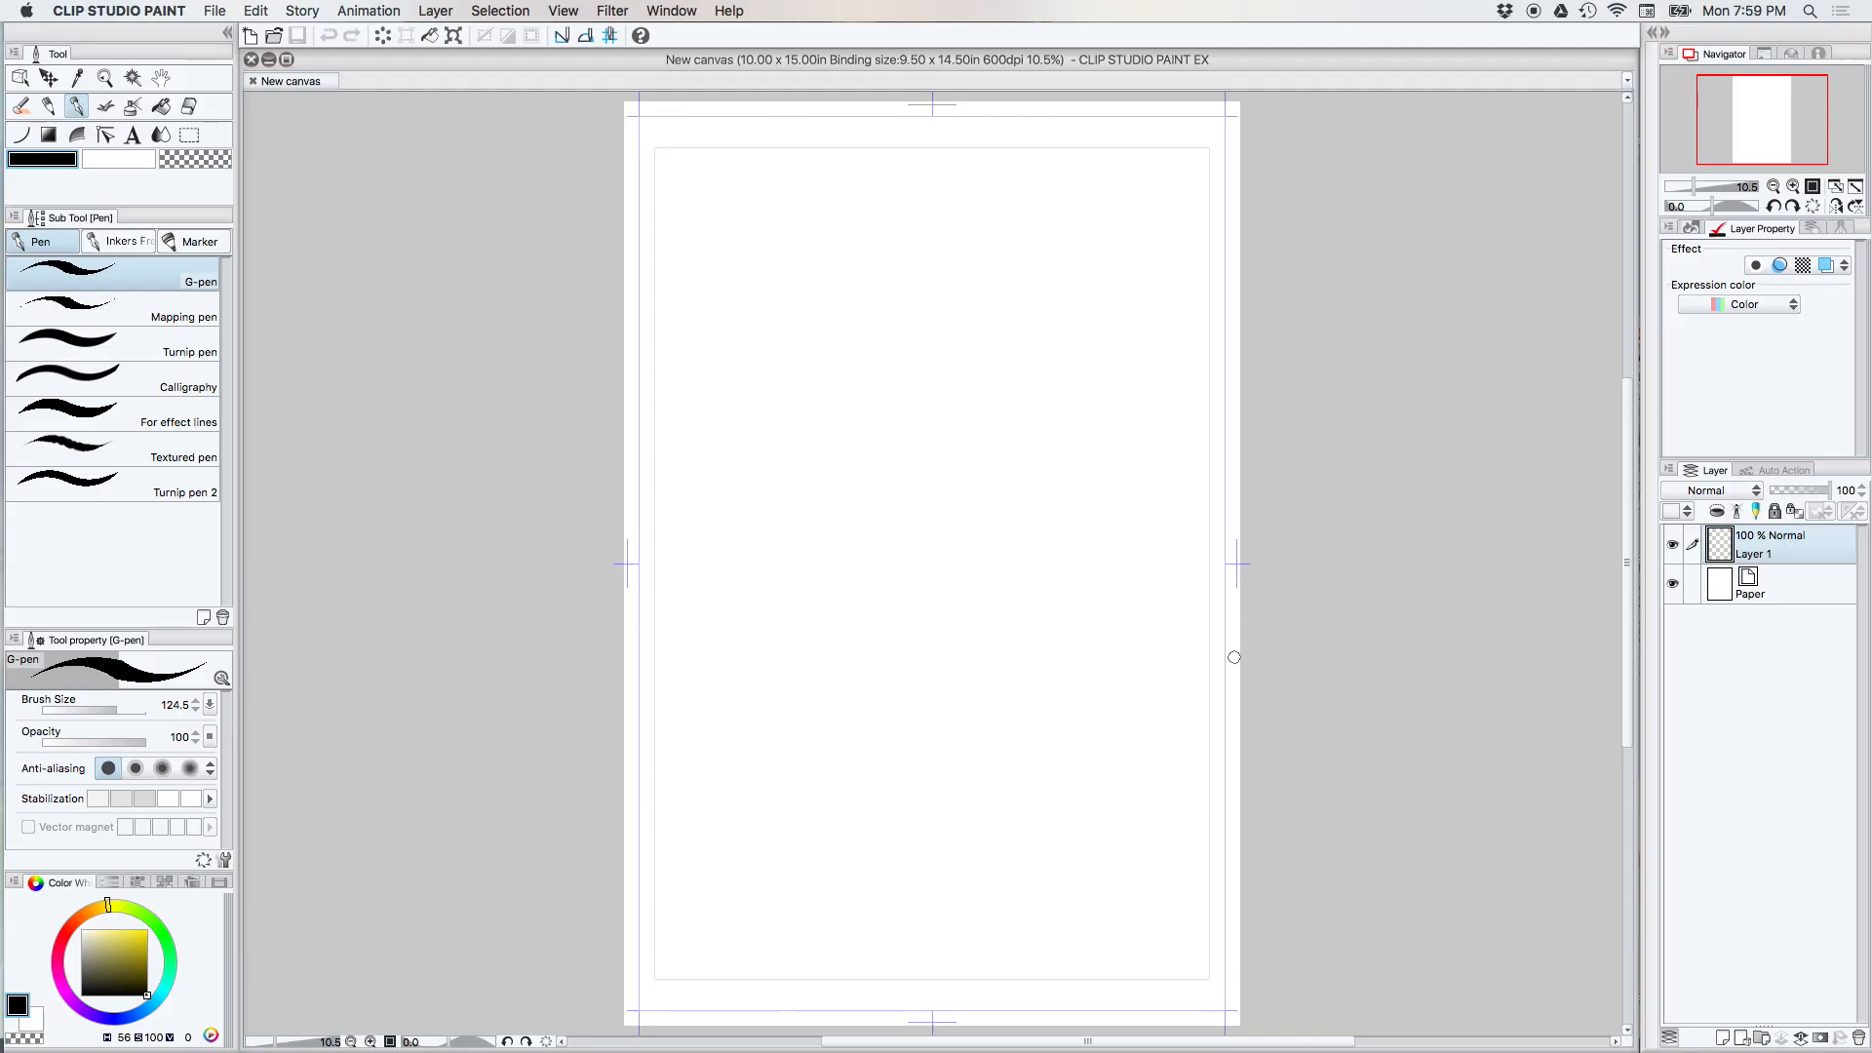
{"action": "mouse_move", "coordinate": [1209, 704]}
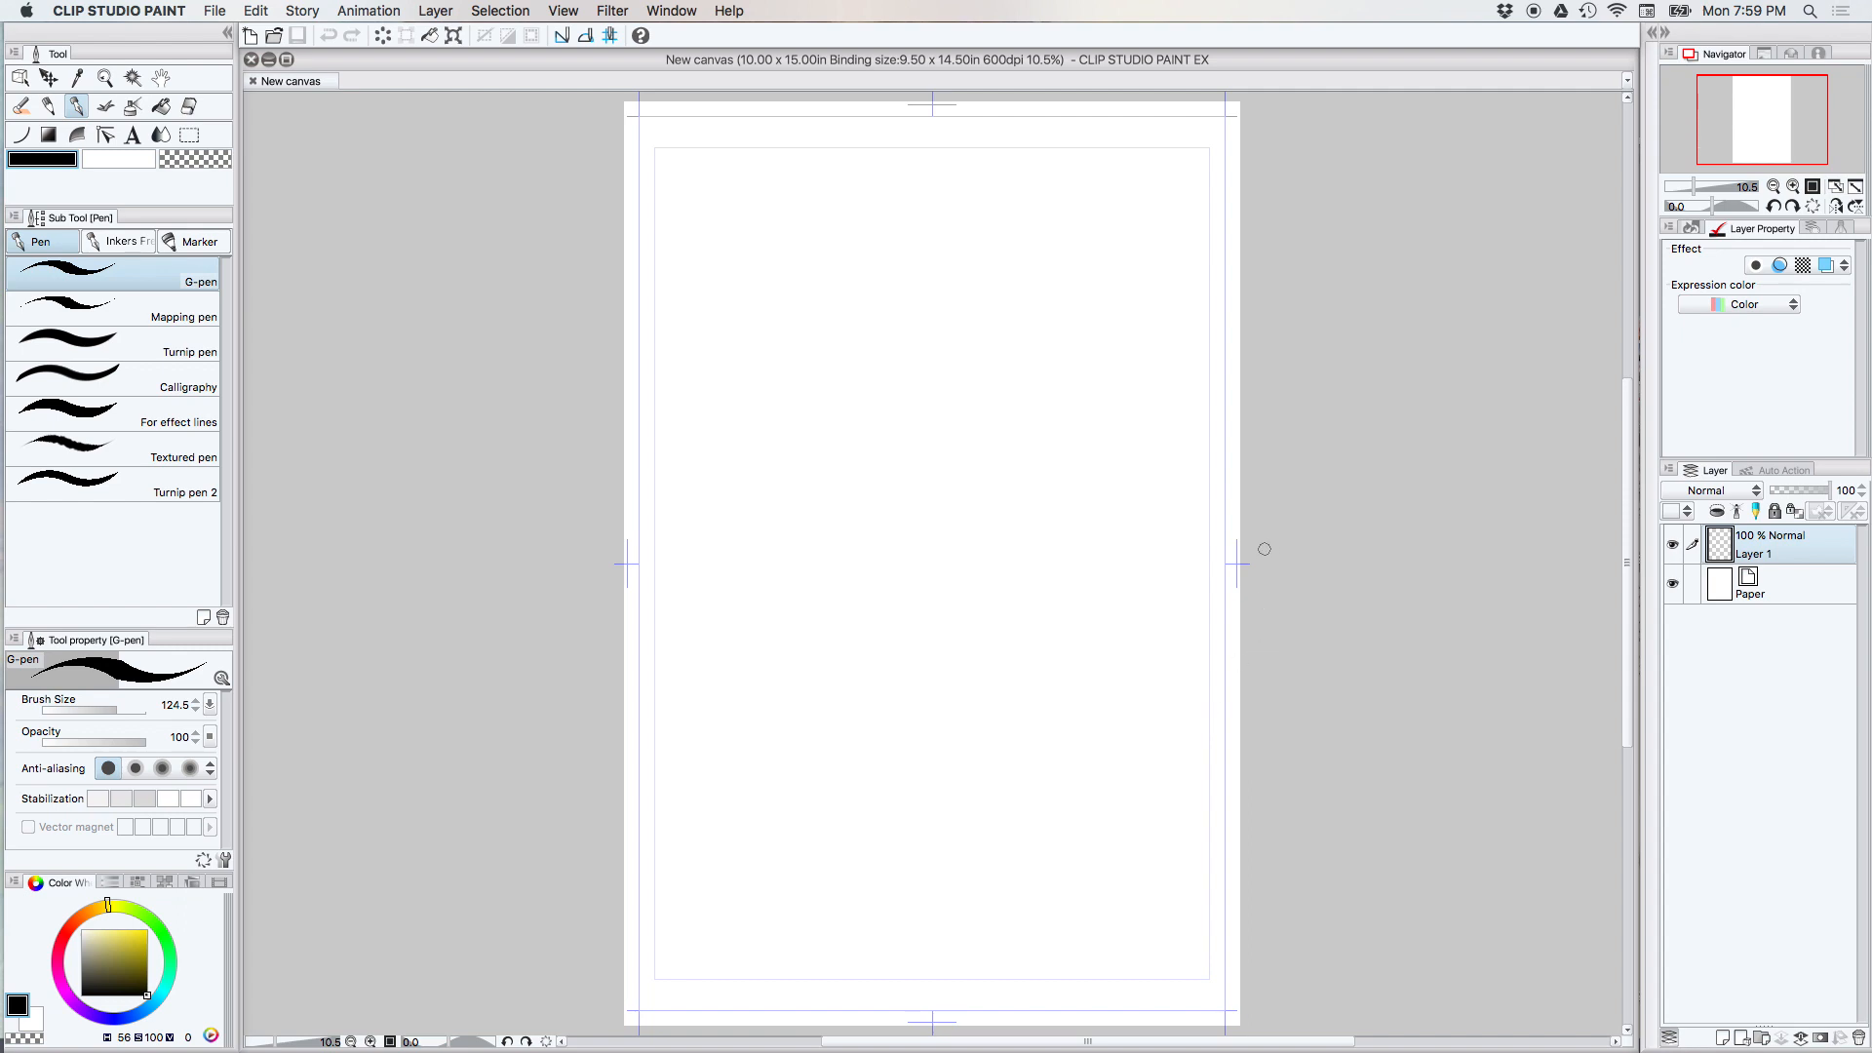
{"action": "mouse_move", "coordinate": [281, 675]}
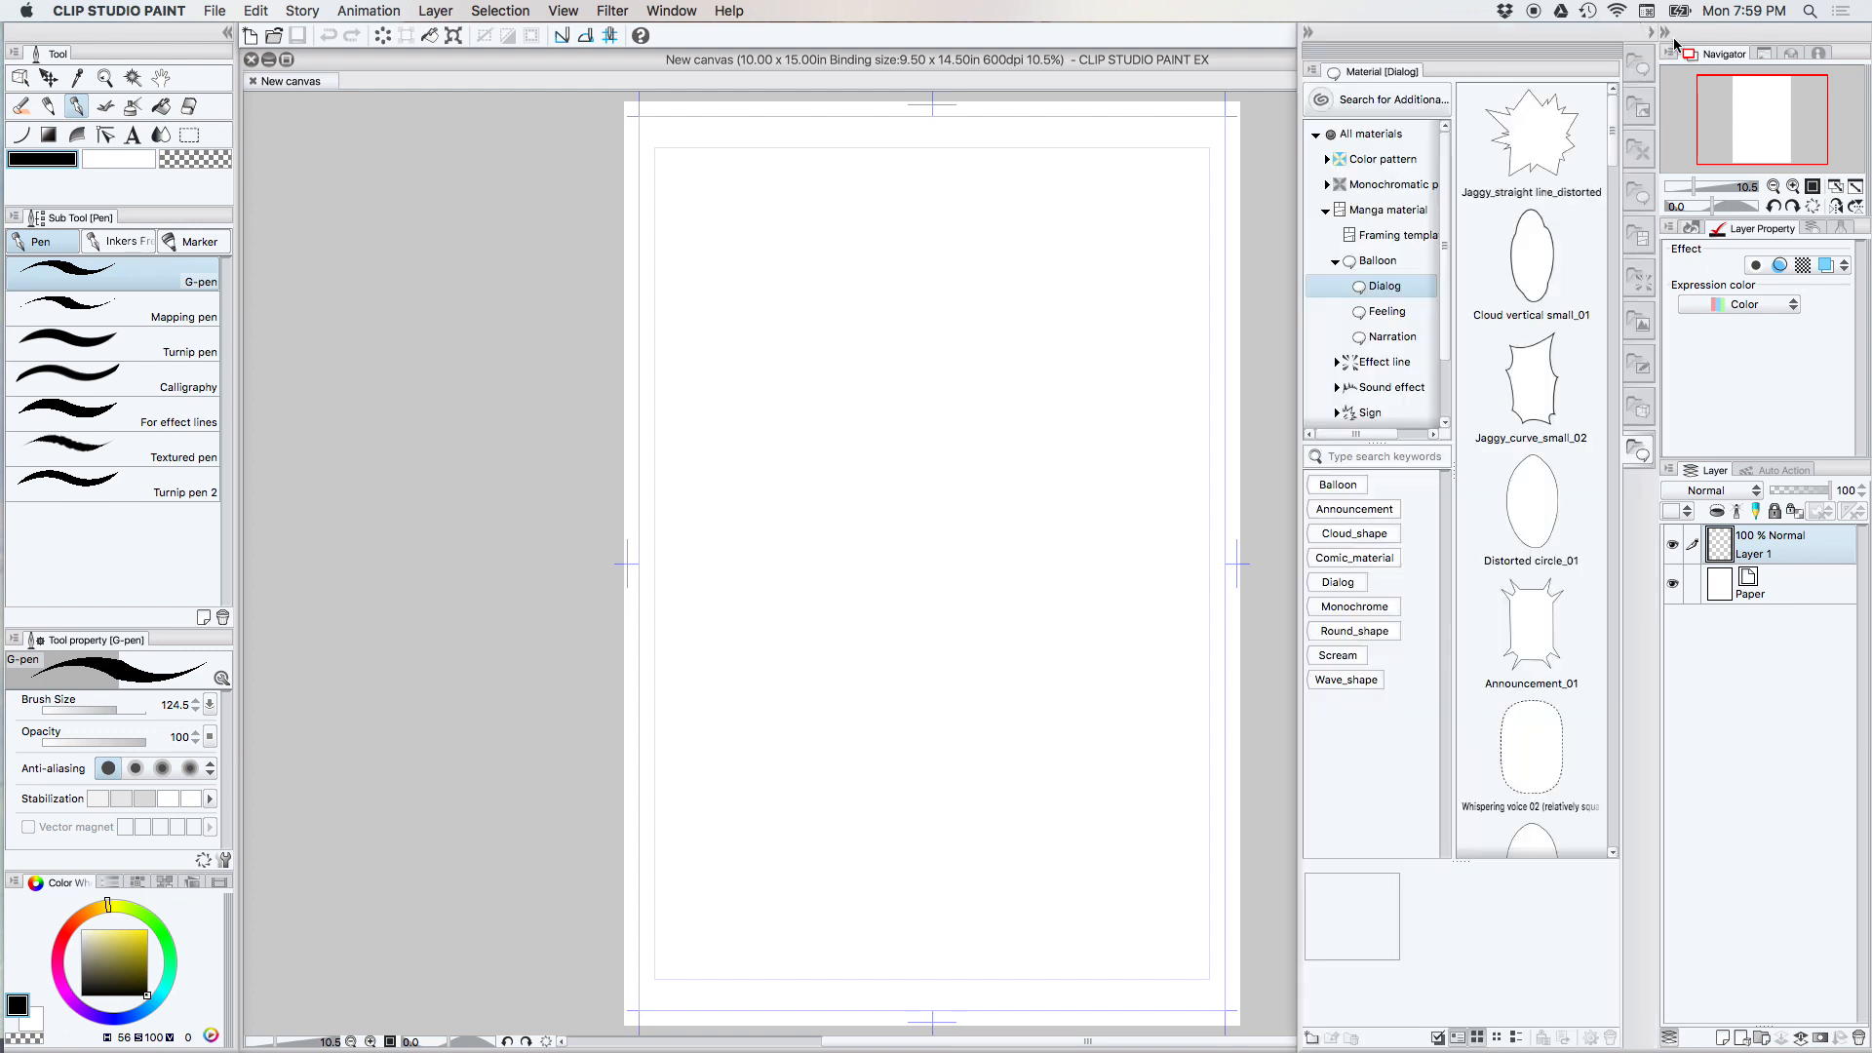
Add a Distorted circle_01 balloon, shrink it to a small oval and move it to the upper middle.
{"action": "left_click_drag", "start_coordinate": [1531, 508], "coordinate": [1137, 450]}
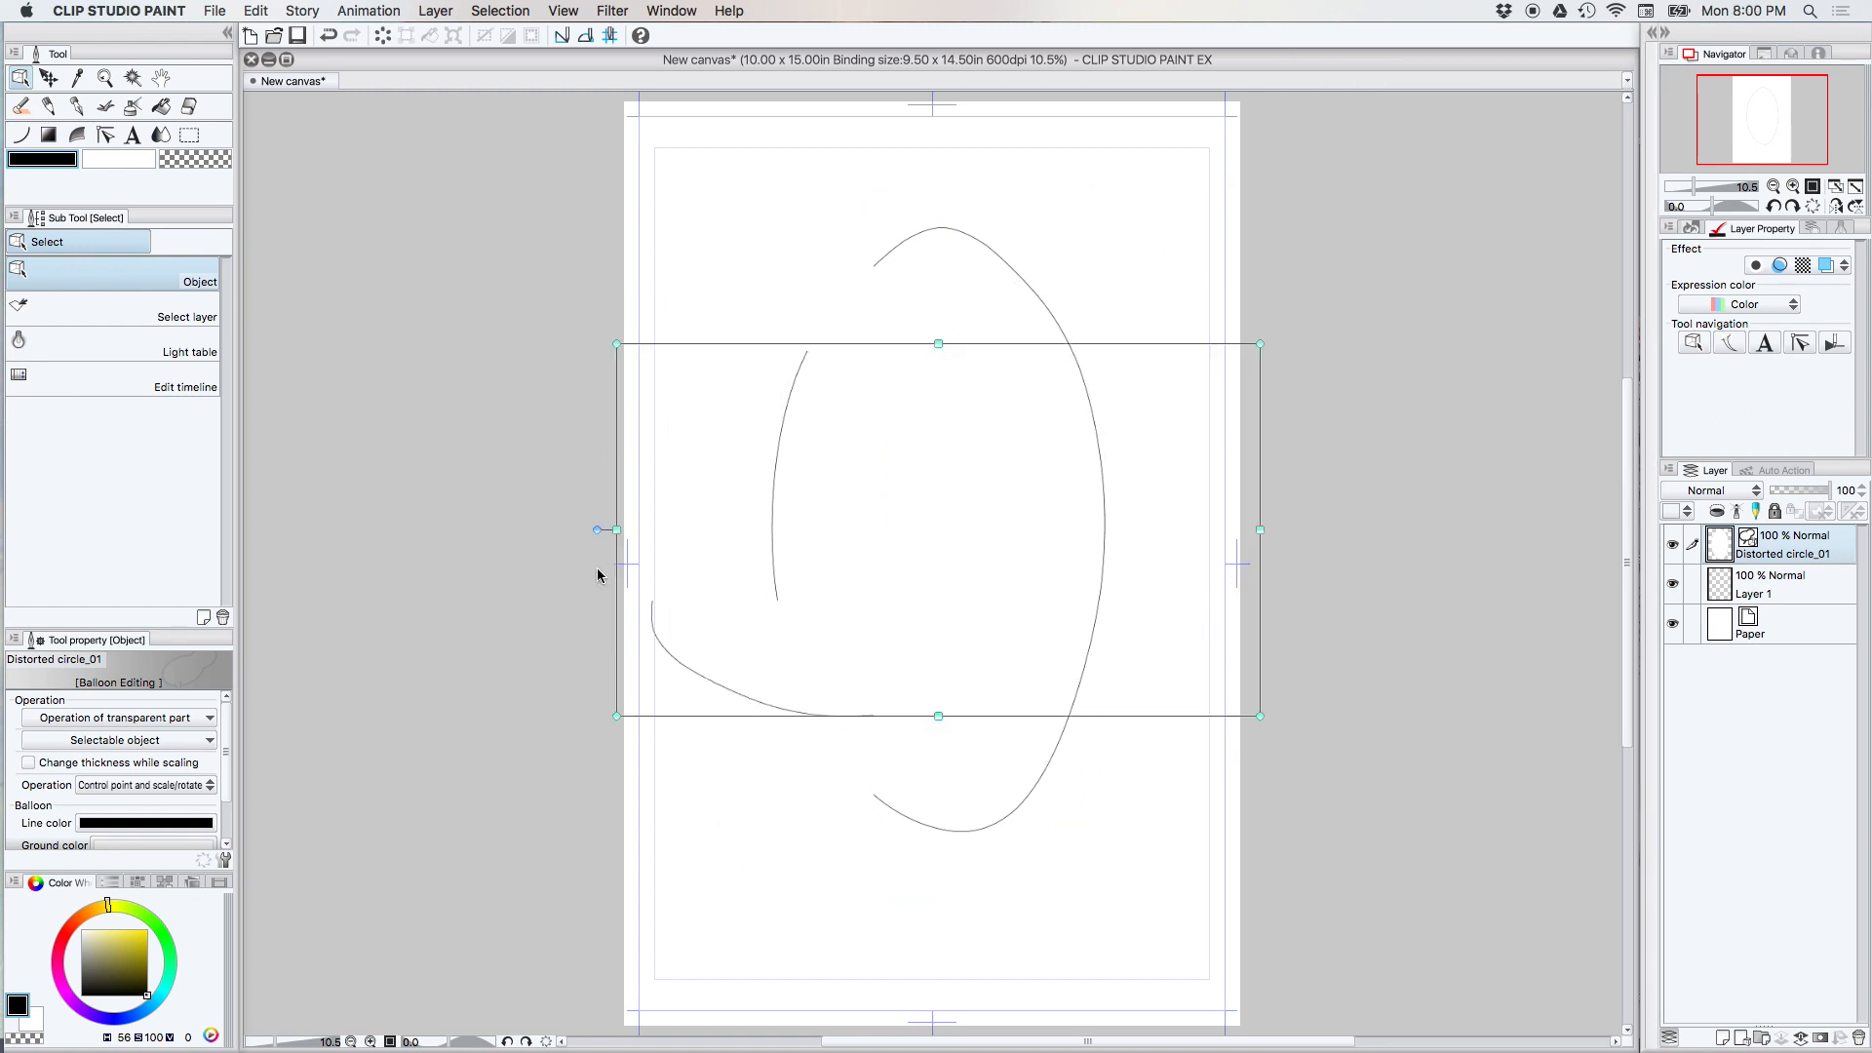
{"action": "left_click_drag", "start_coordinate": [1260, 345], "coordinate": [938, 470]}
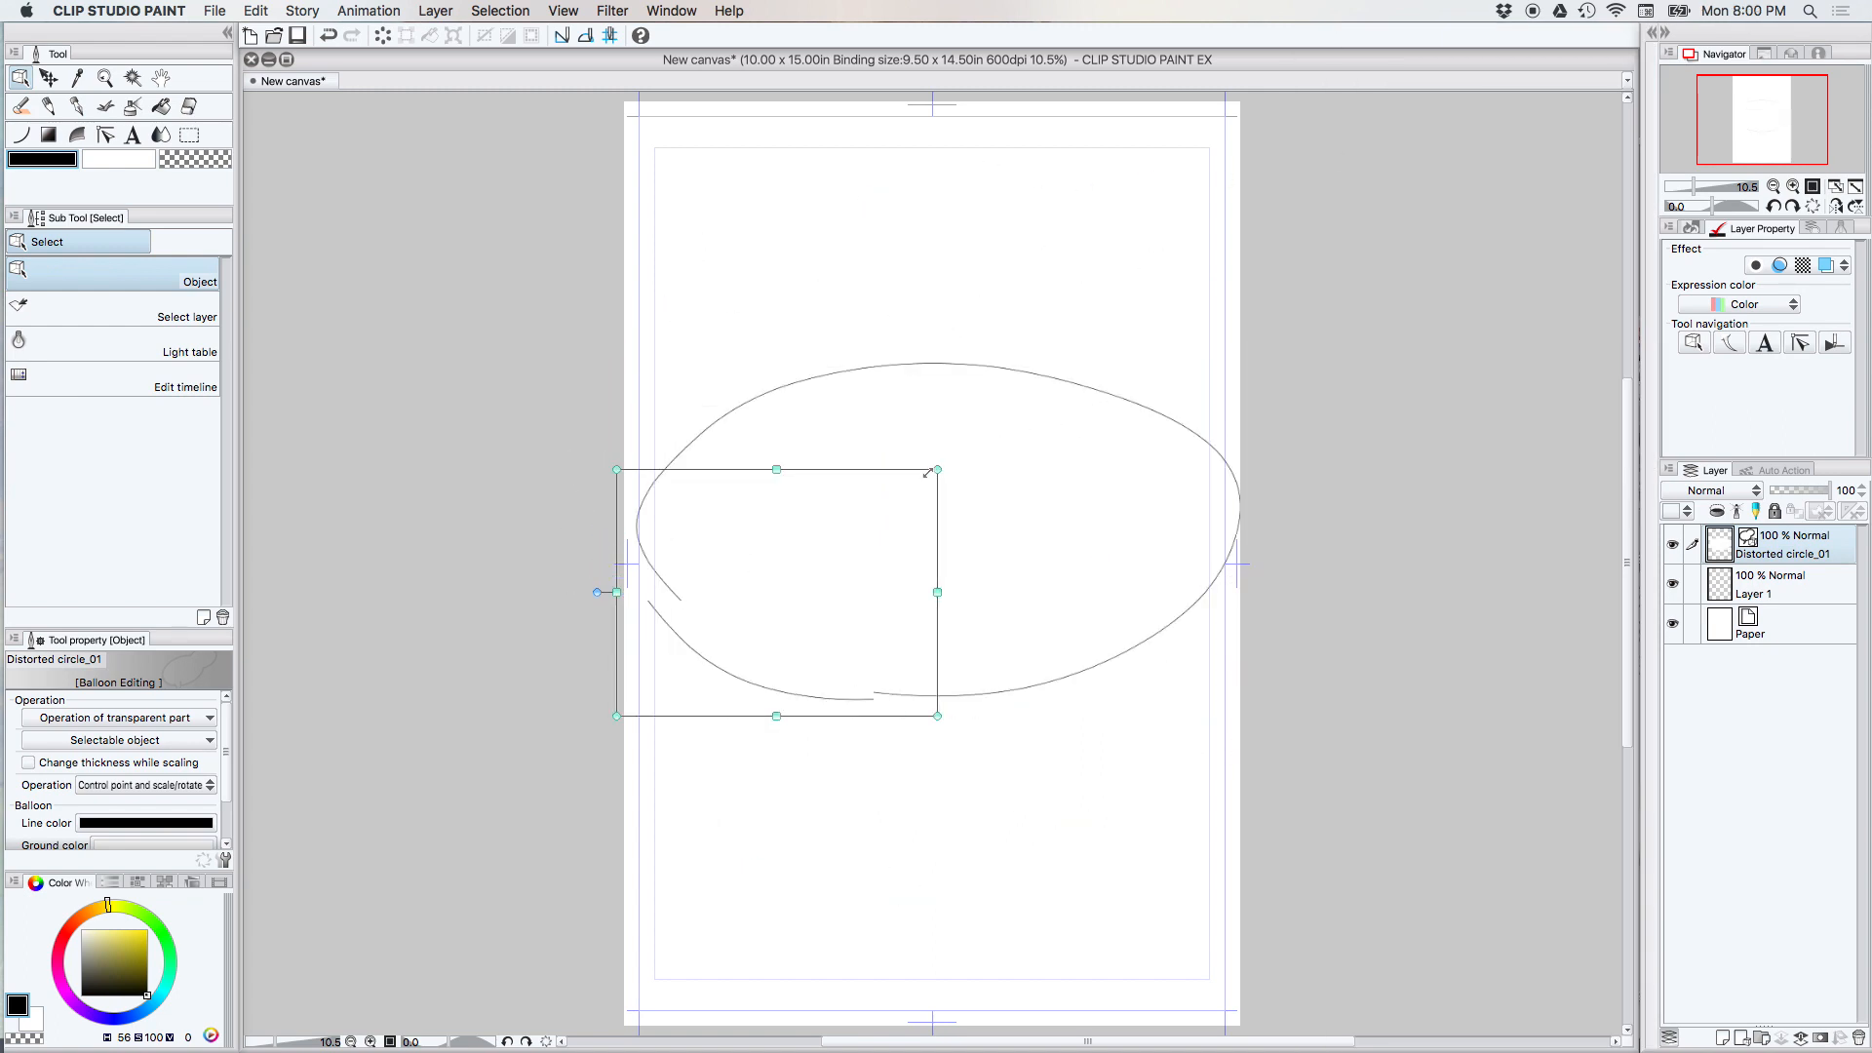
{"action": "left_click_drag", "start_coordinate": [938, 470], "coordinate": [803, 581]}
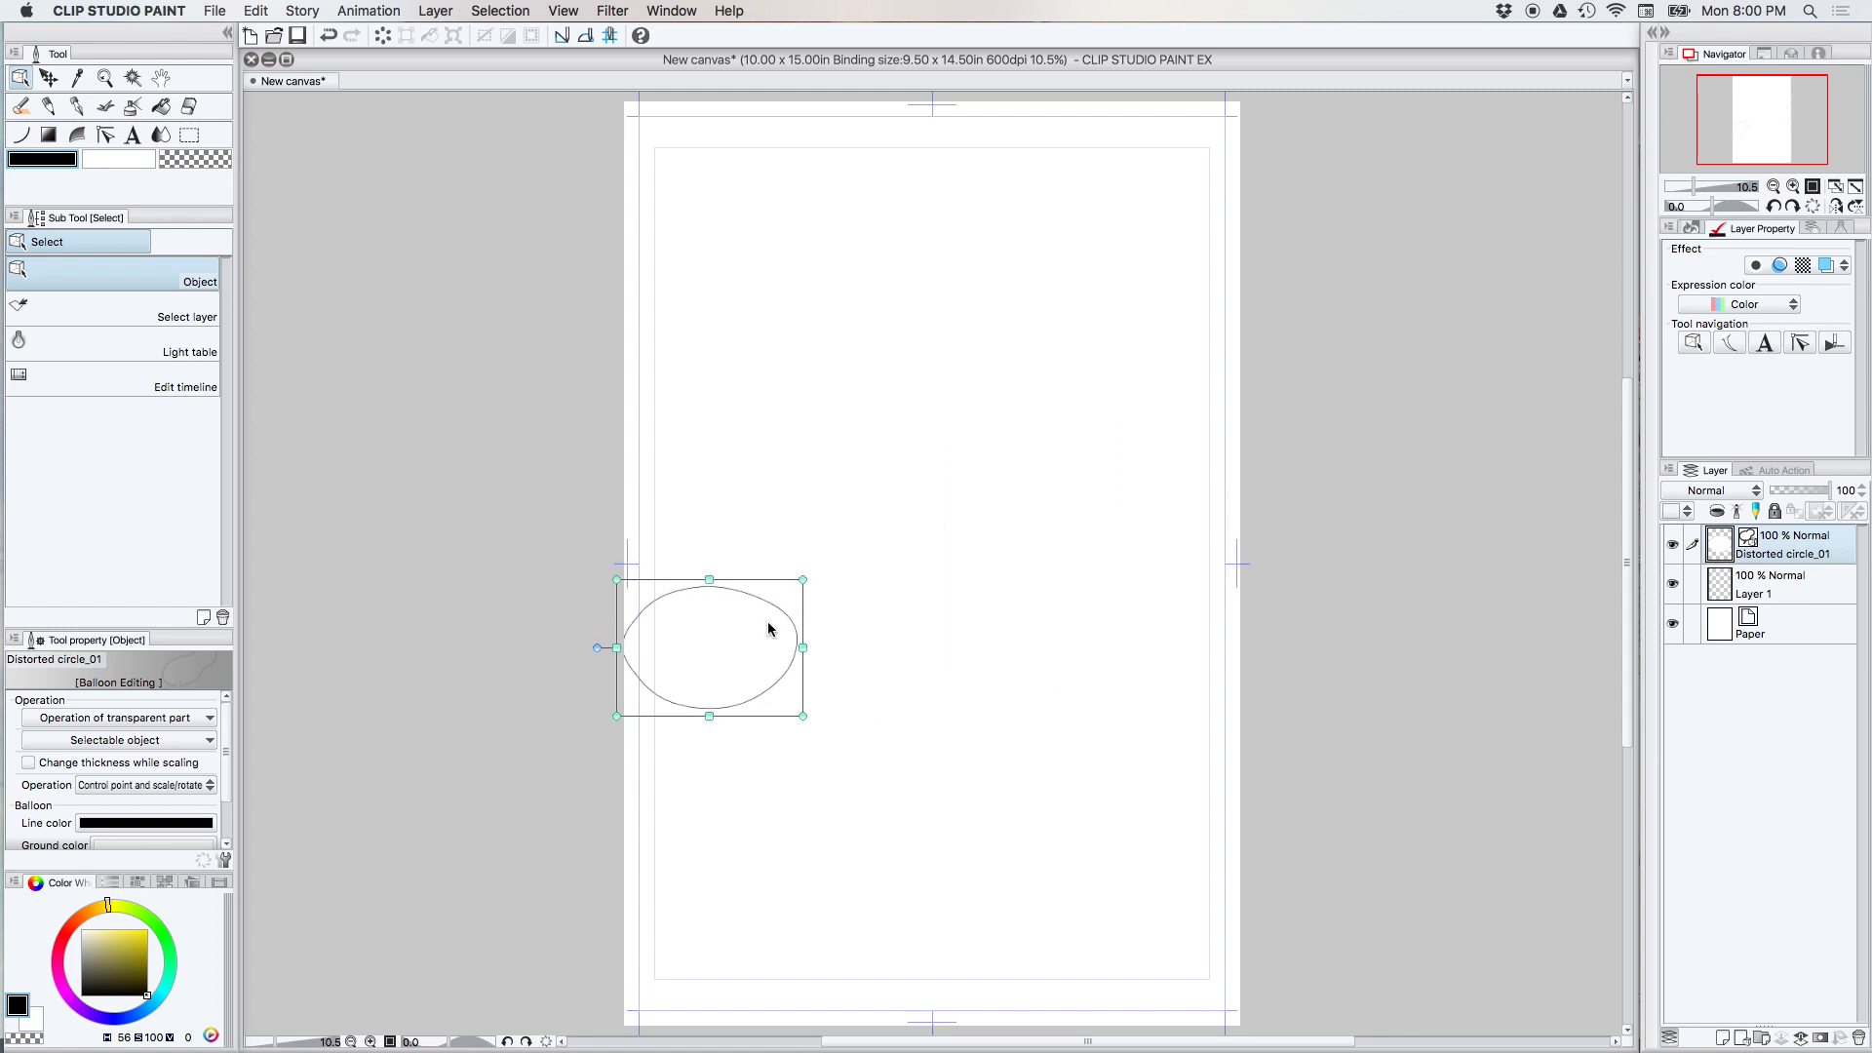
{"action": "left_click_drag", "start_coordinate": [709, 645], "coordinate": [920, 460]}
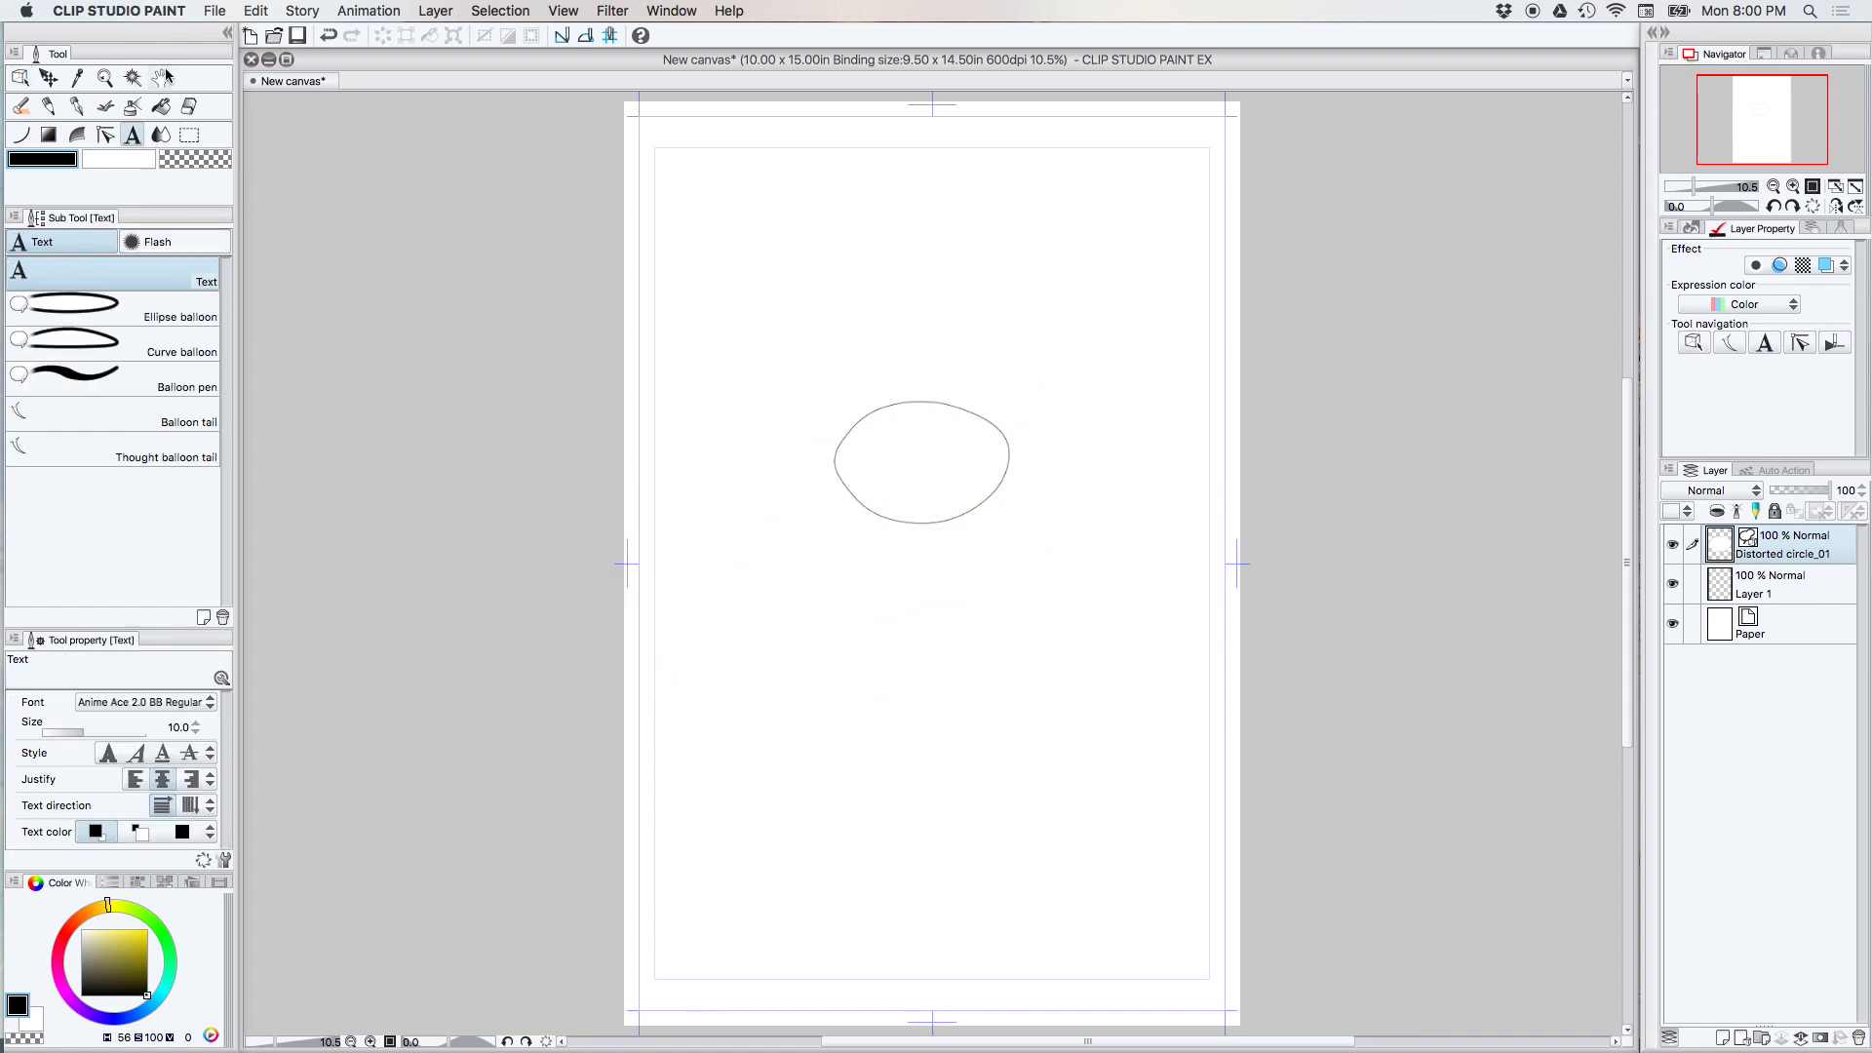
{"action": "mouse_move", "coordinate": [620, 690]}
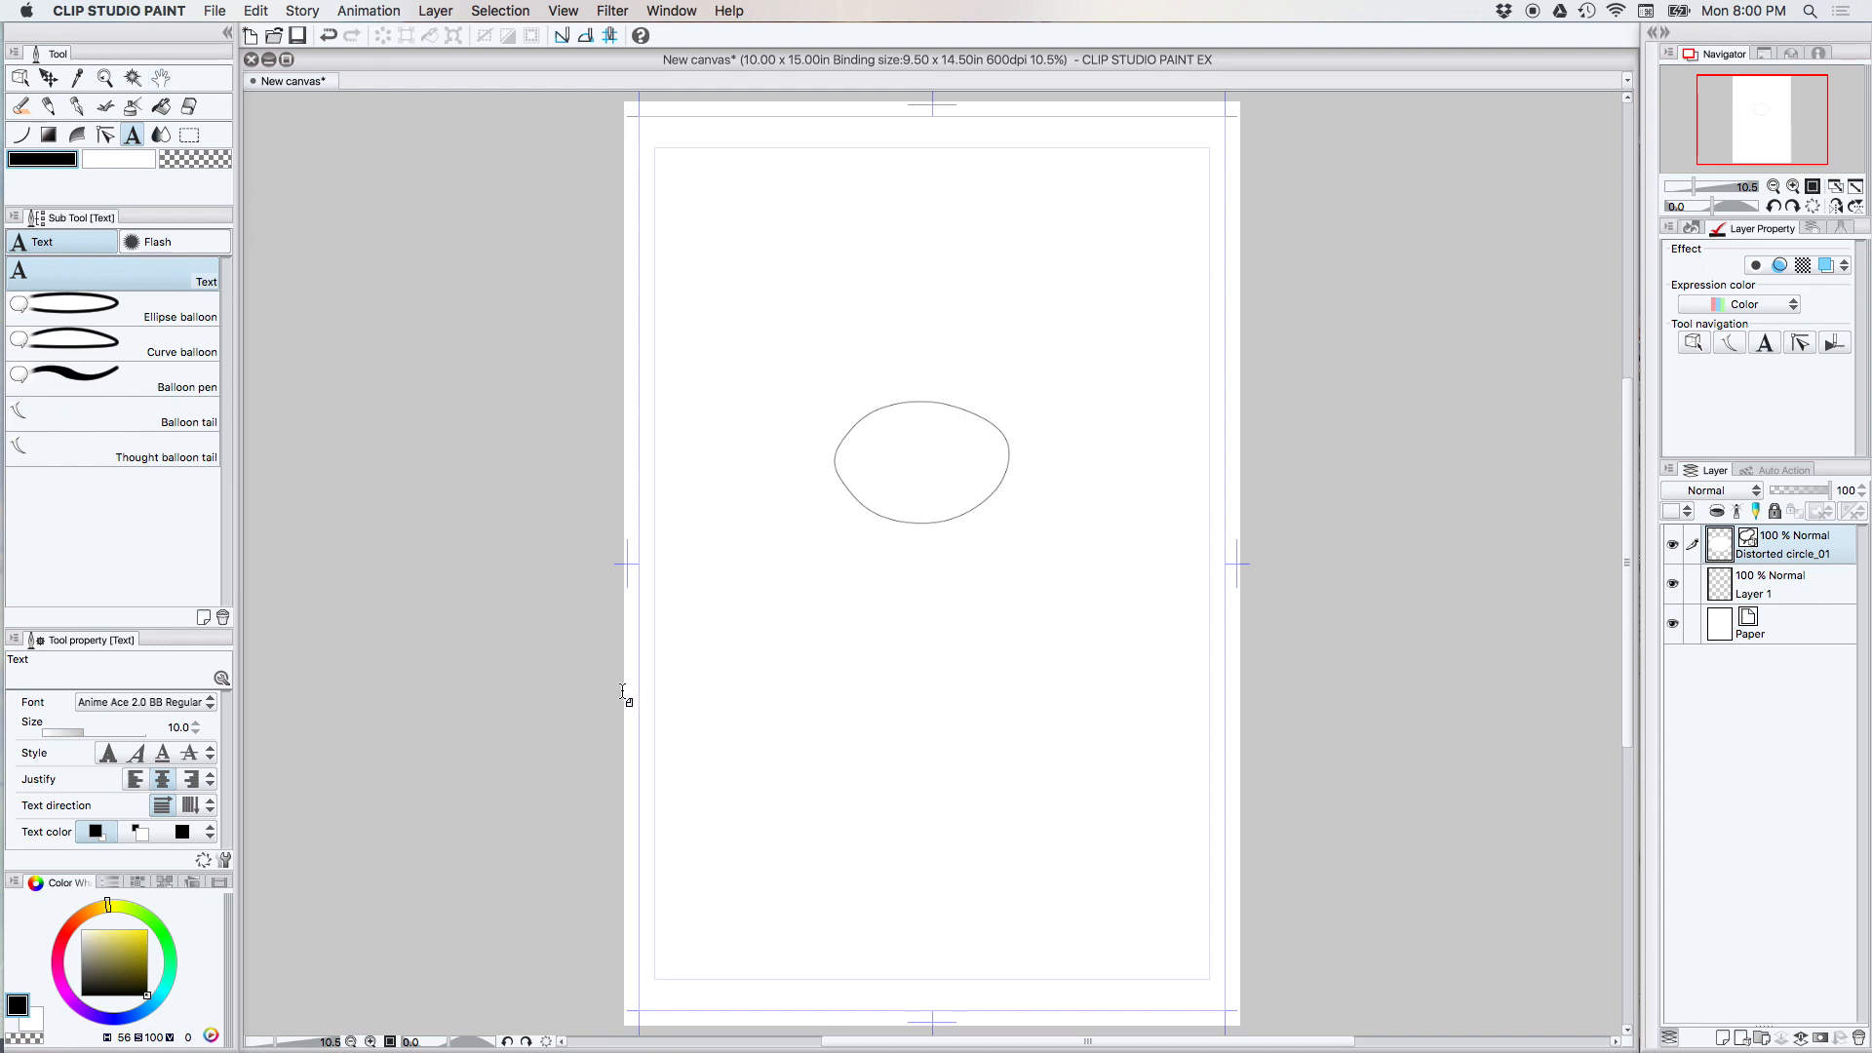
{"action": "mouse_move", "coordinate": [622, 696]}
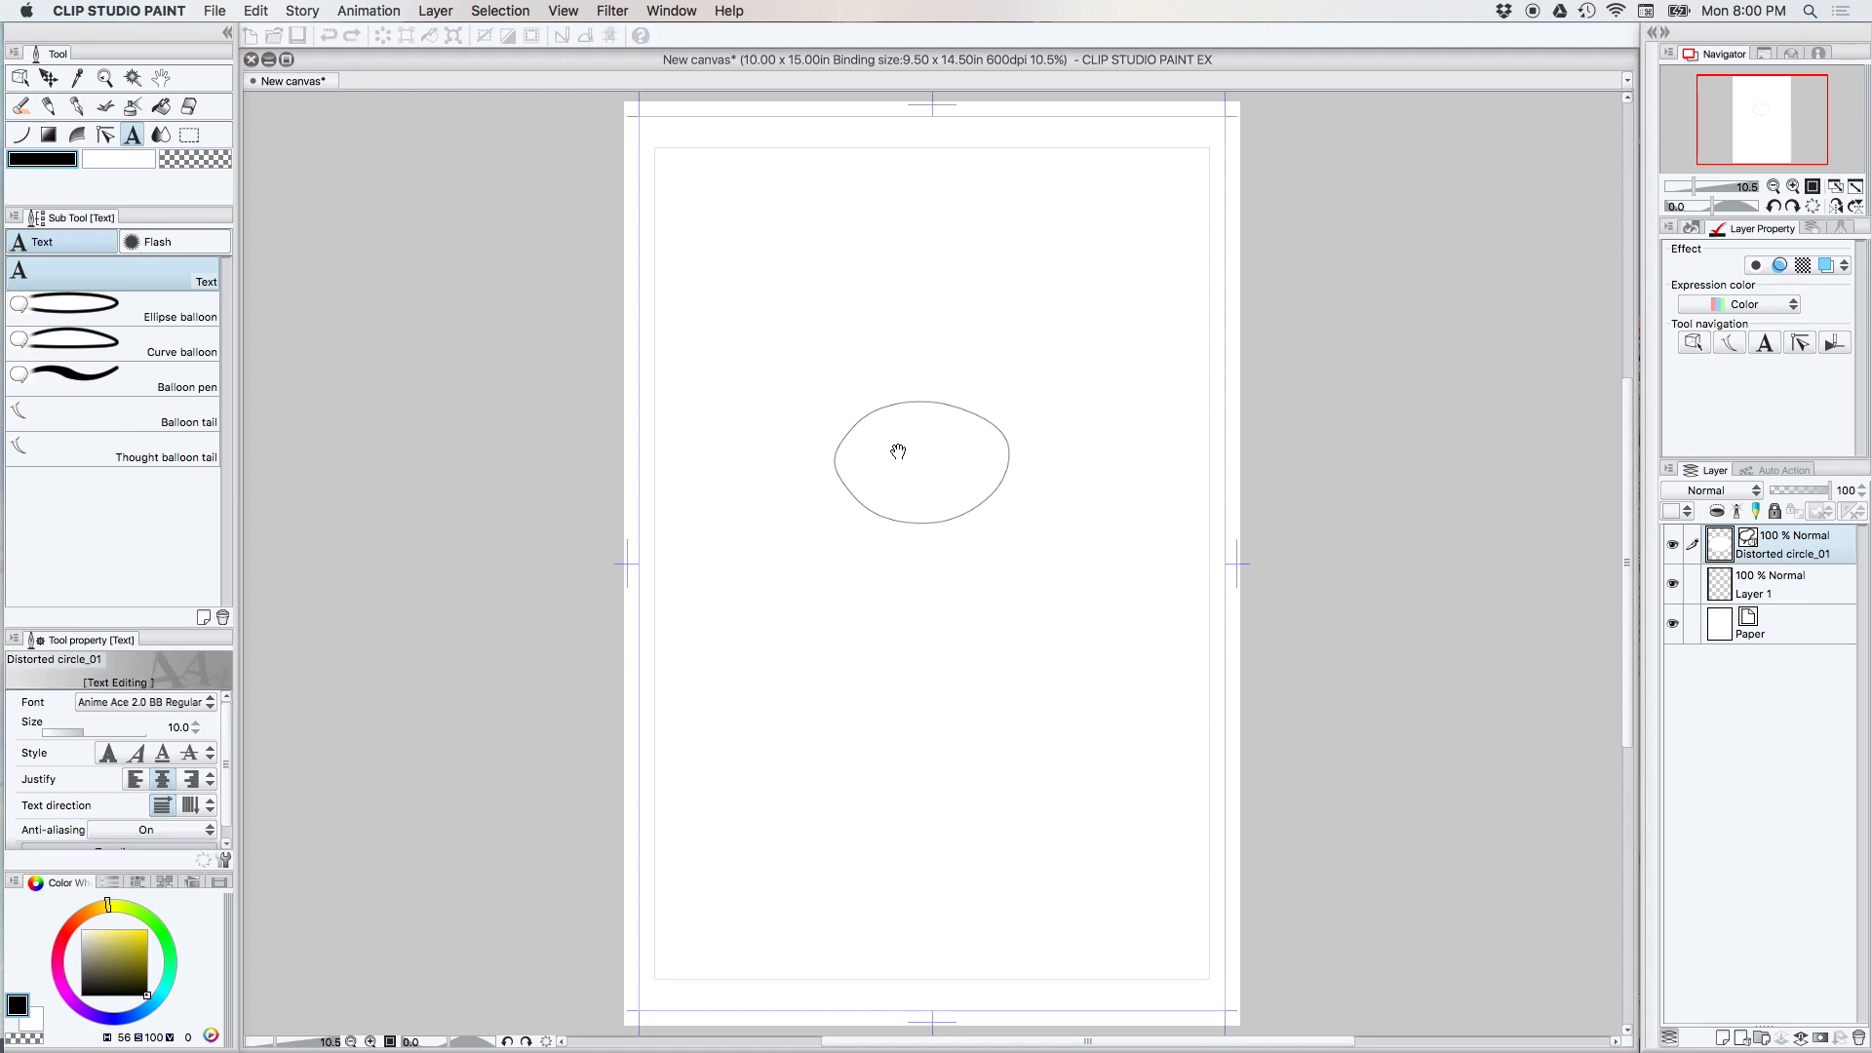
{"action": "mouse_move", "coordinate": [897, 587]}
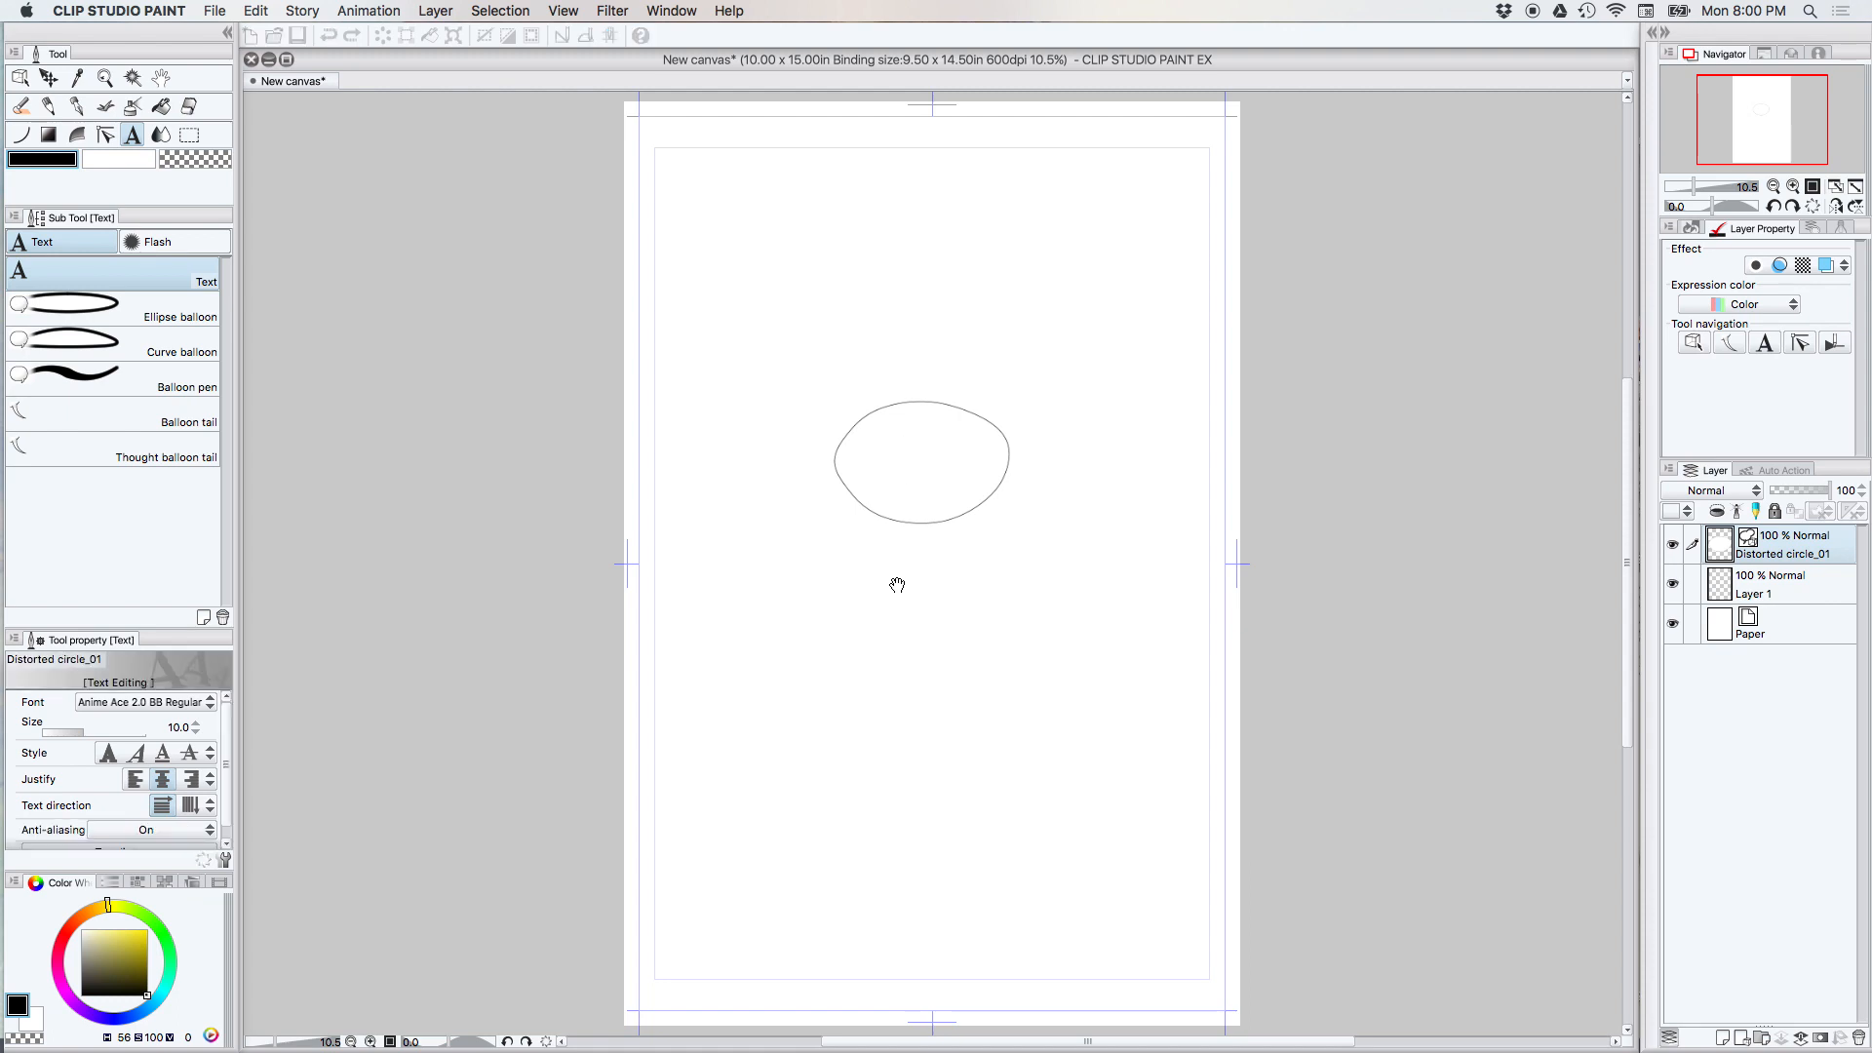
{"action": "mouse_move", "coordinate": [900, 556]}
{"action": "type", "text": "LINE SPACING"}
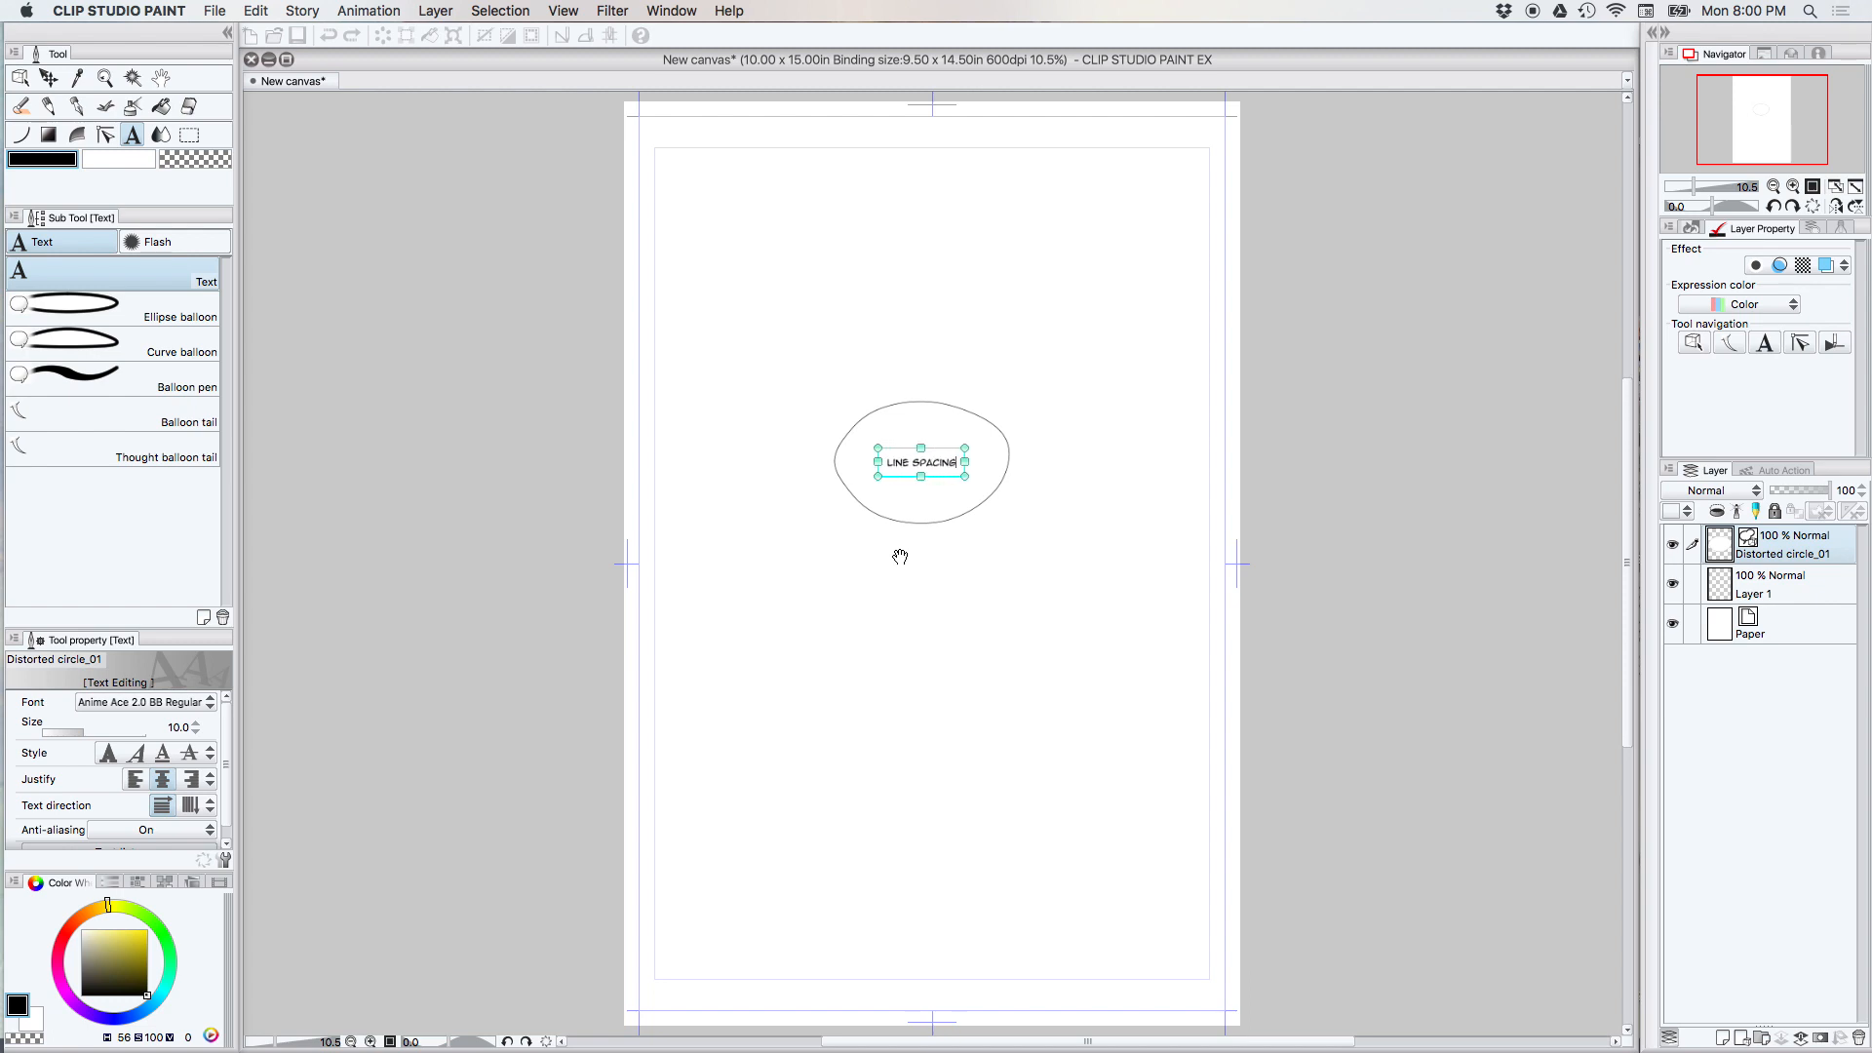
Enter the balloon text lines including TUTORIAL, HOW TO DO and IT!
{"action": "type", "text": "TUTORIAL BIT"}
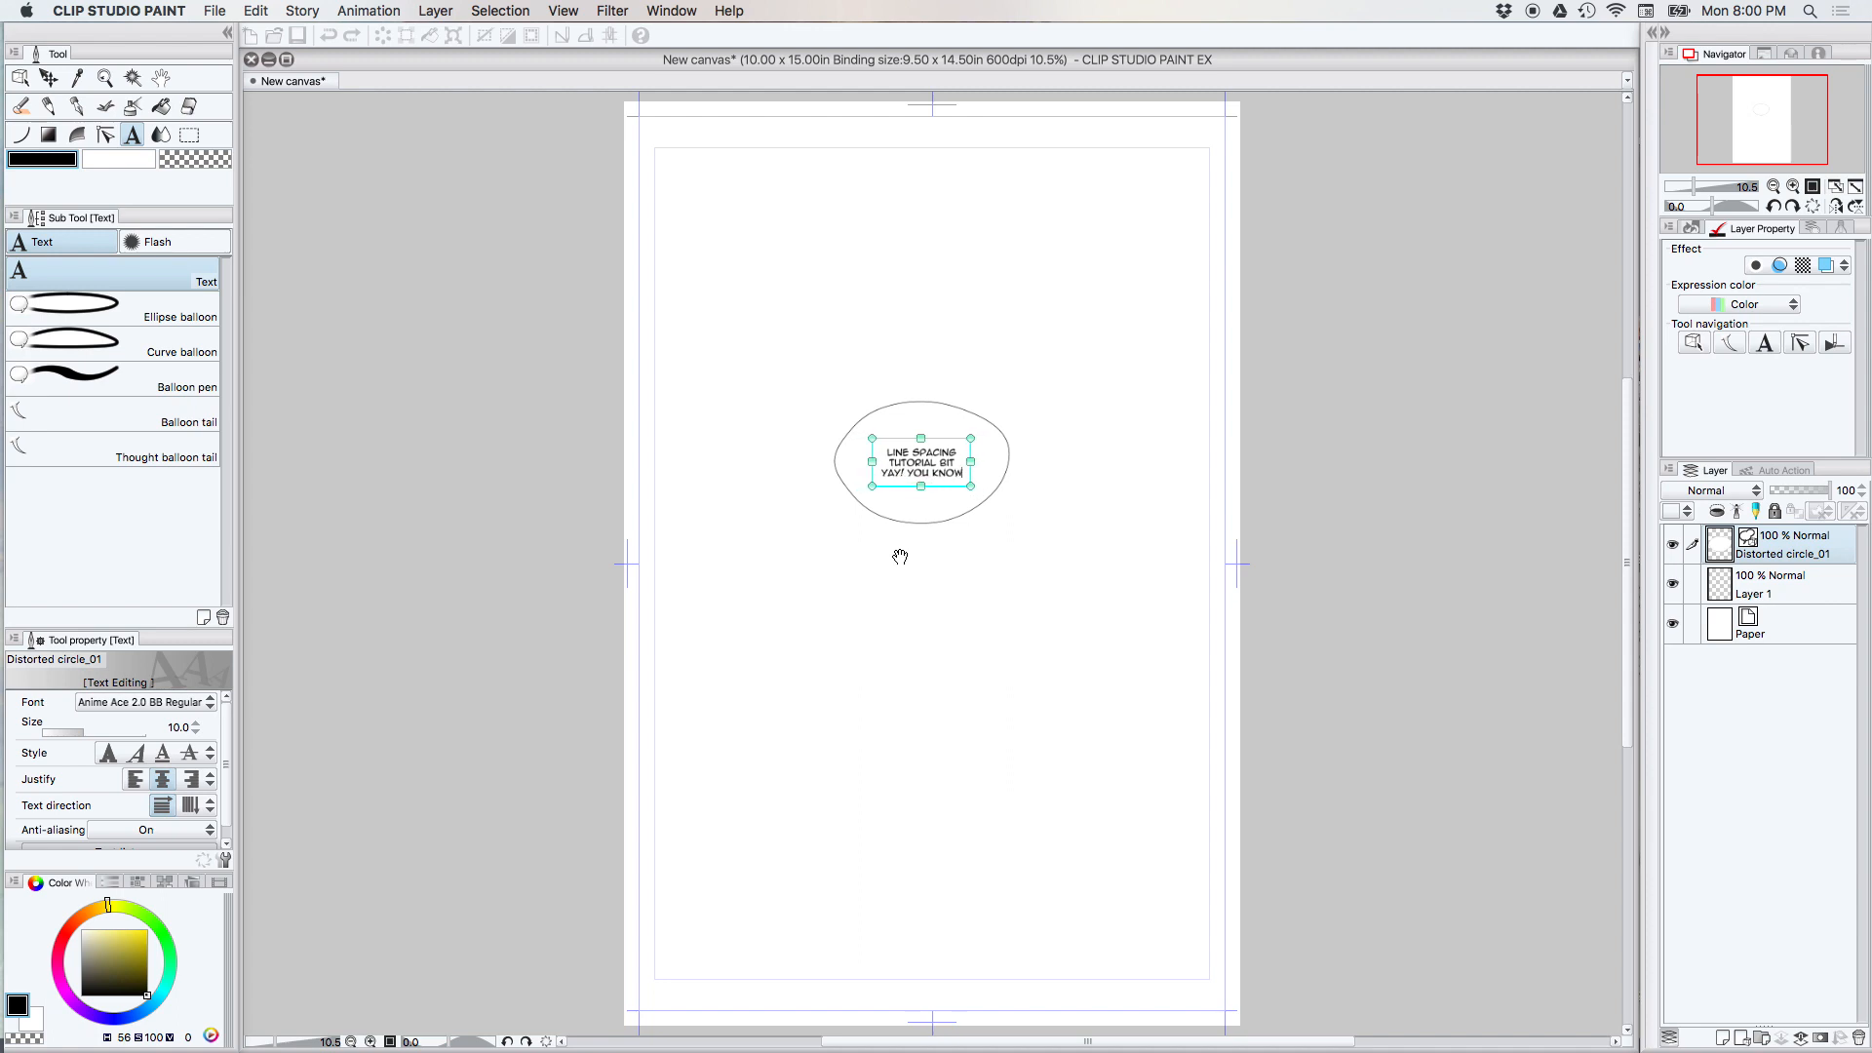
{"action": "type", "text": "HOW TO DO"}
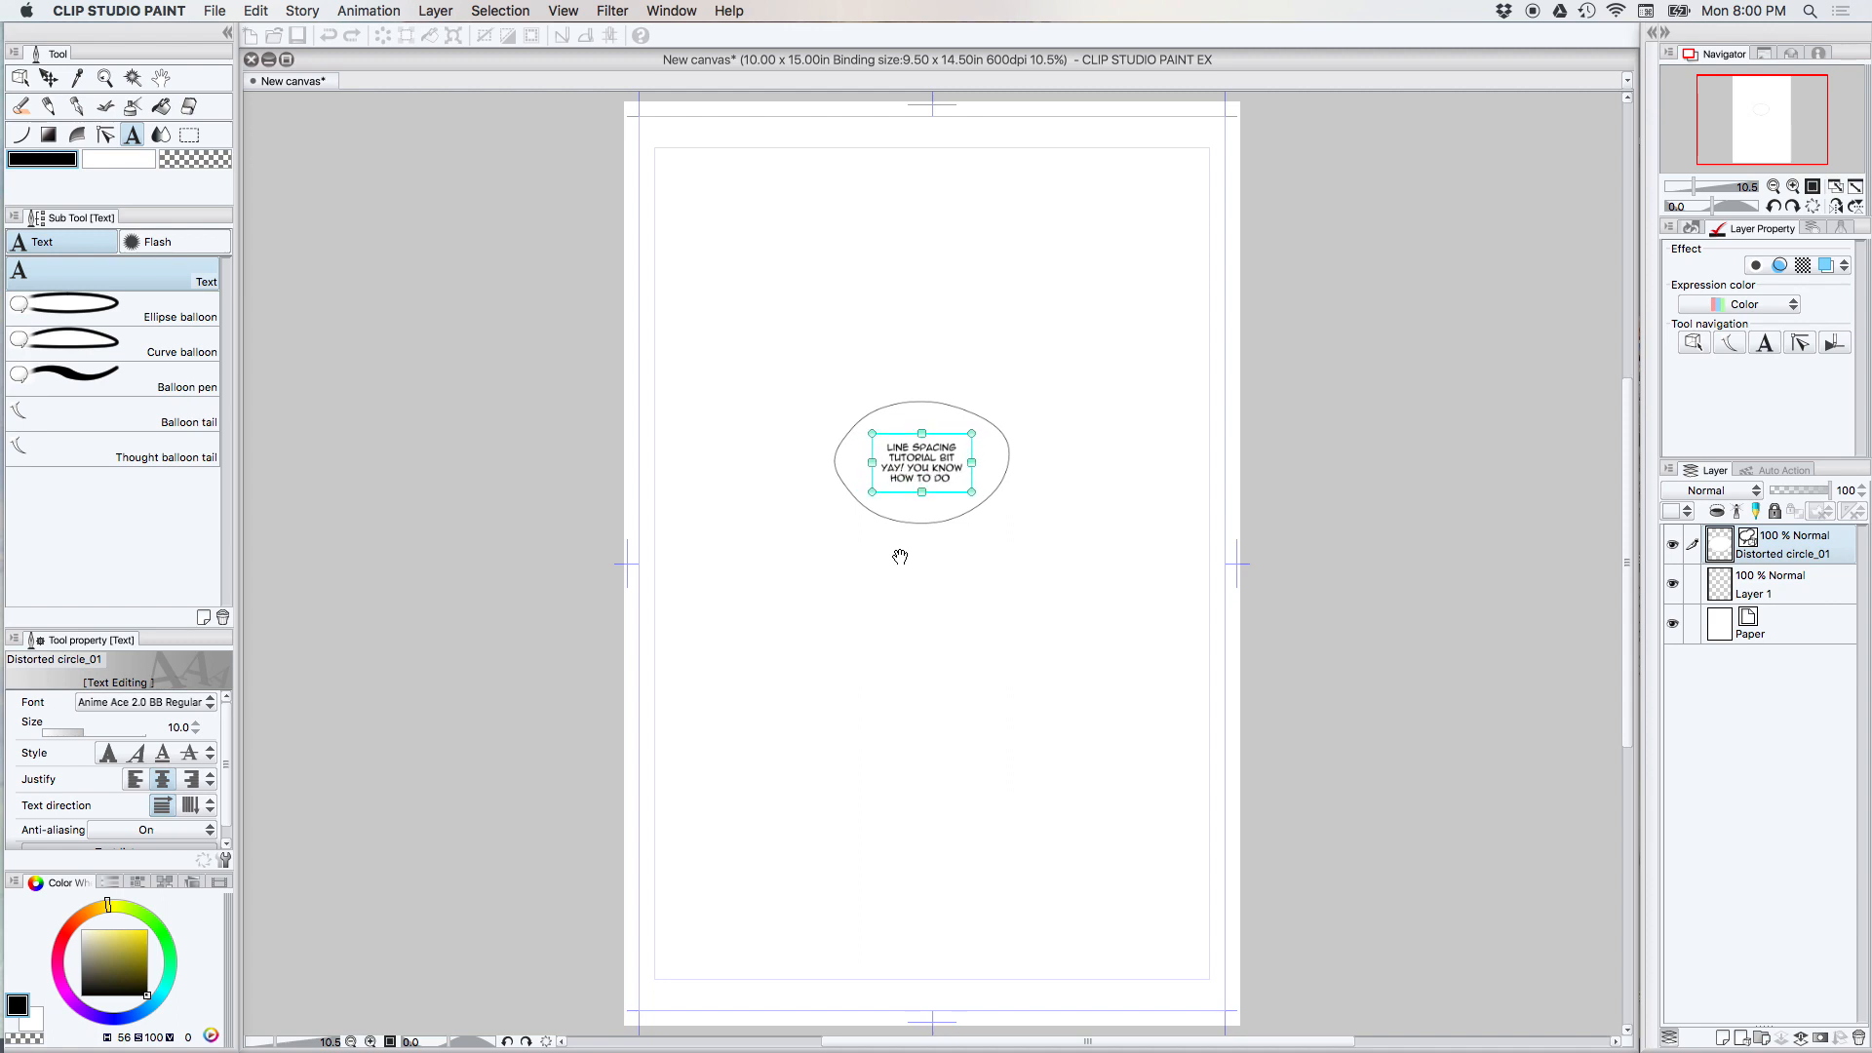
{"action": "type", "text": "IT!"}
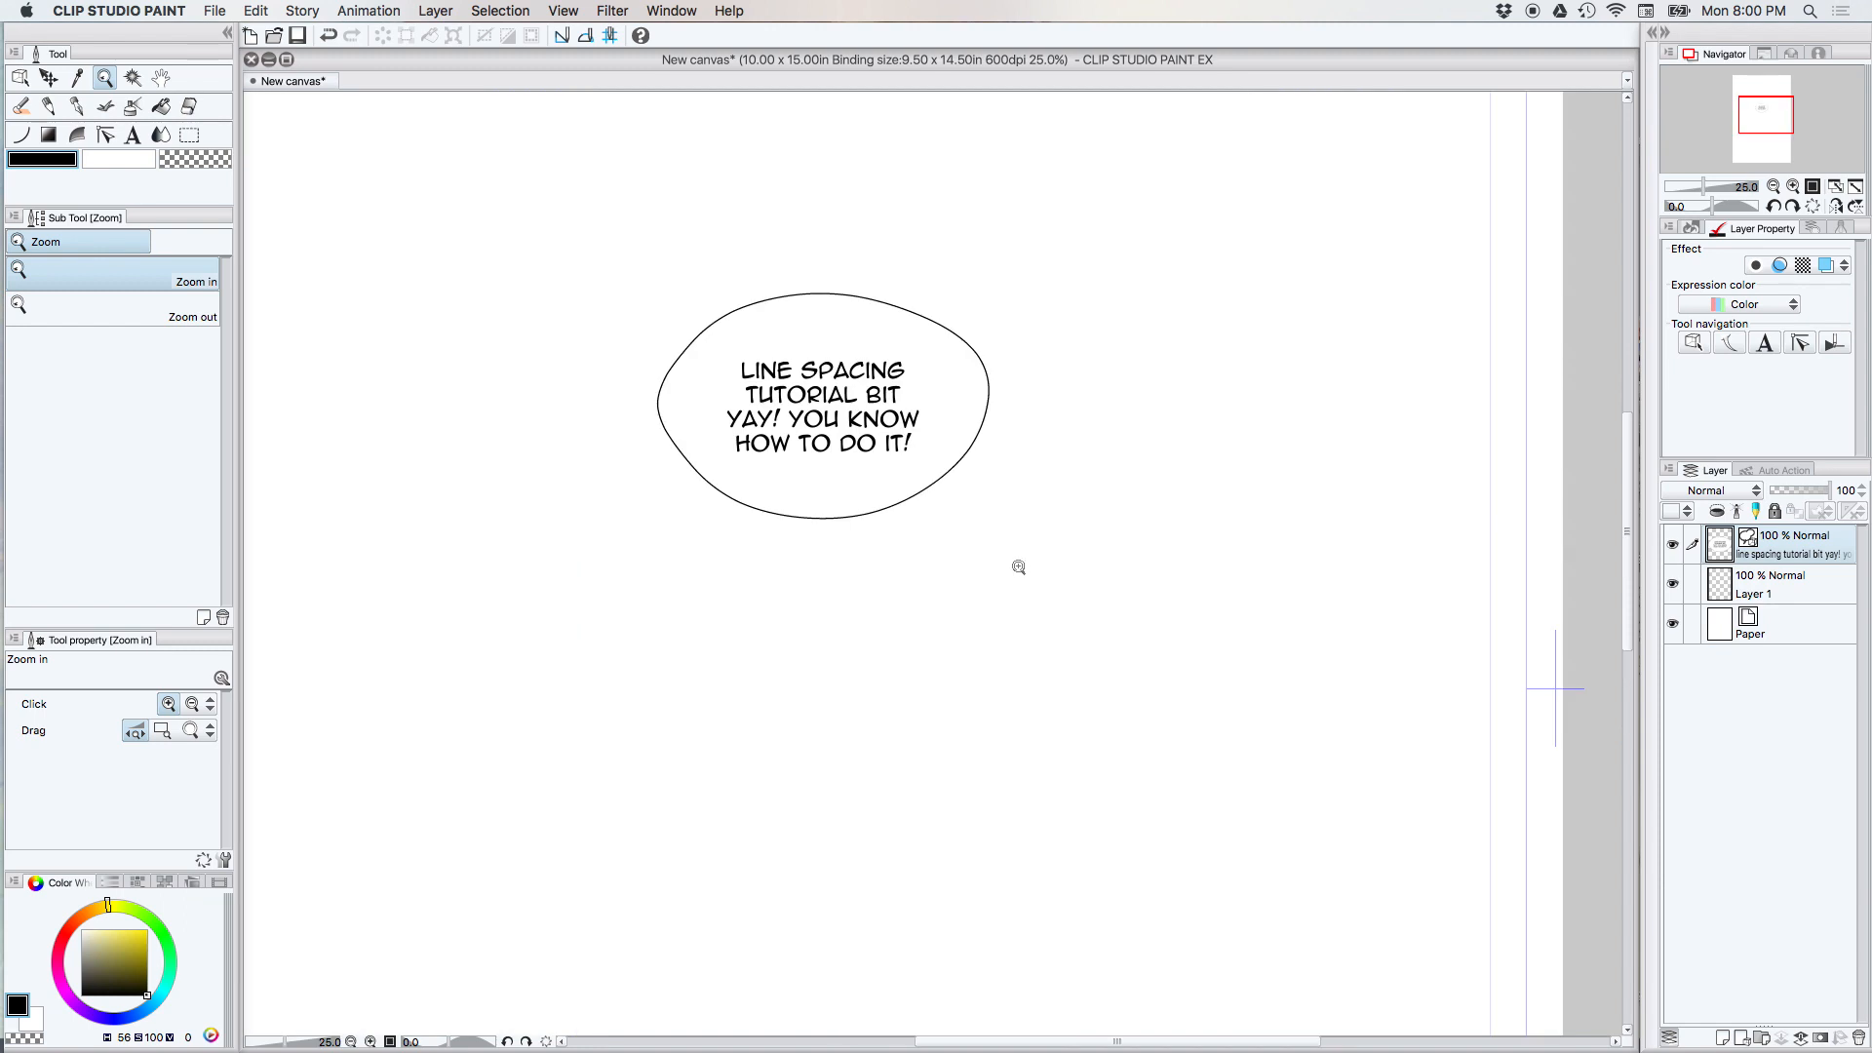
{"action": "mouse_move", "coordinate": [1038, 439]}
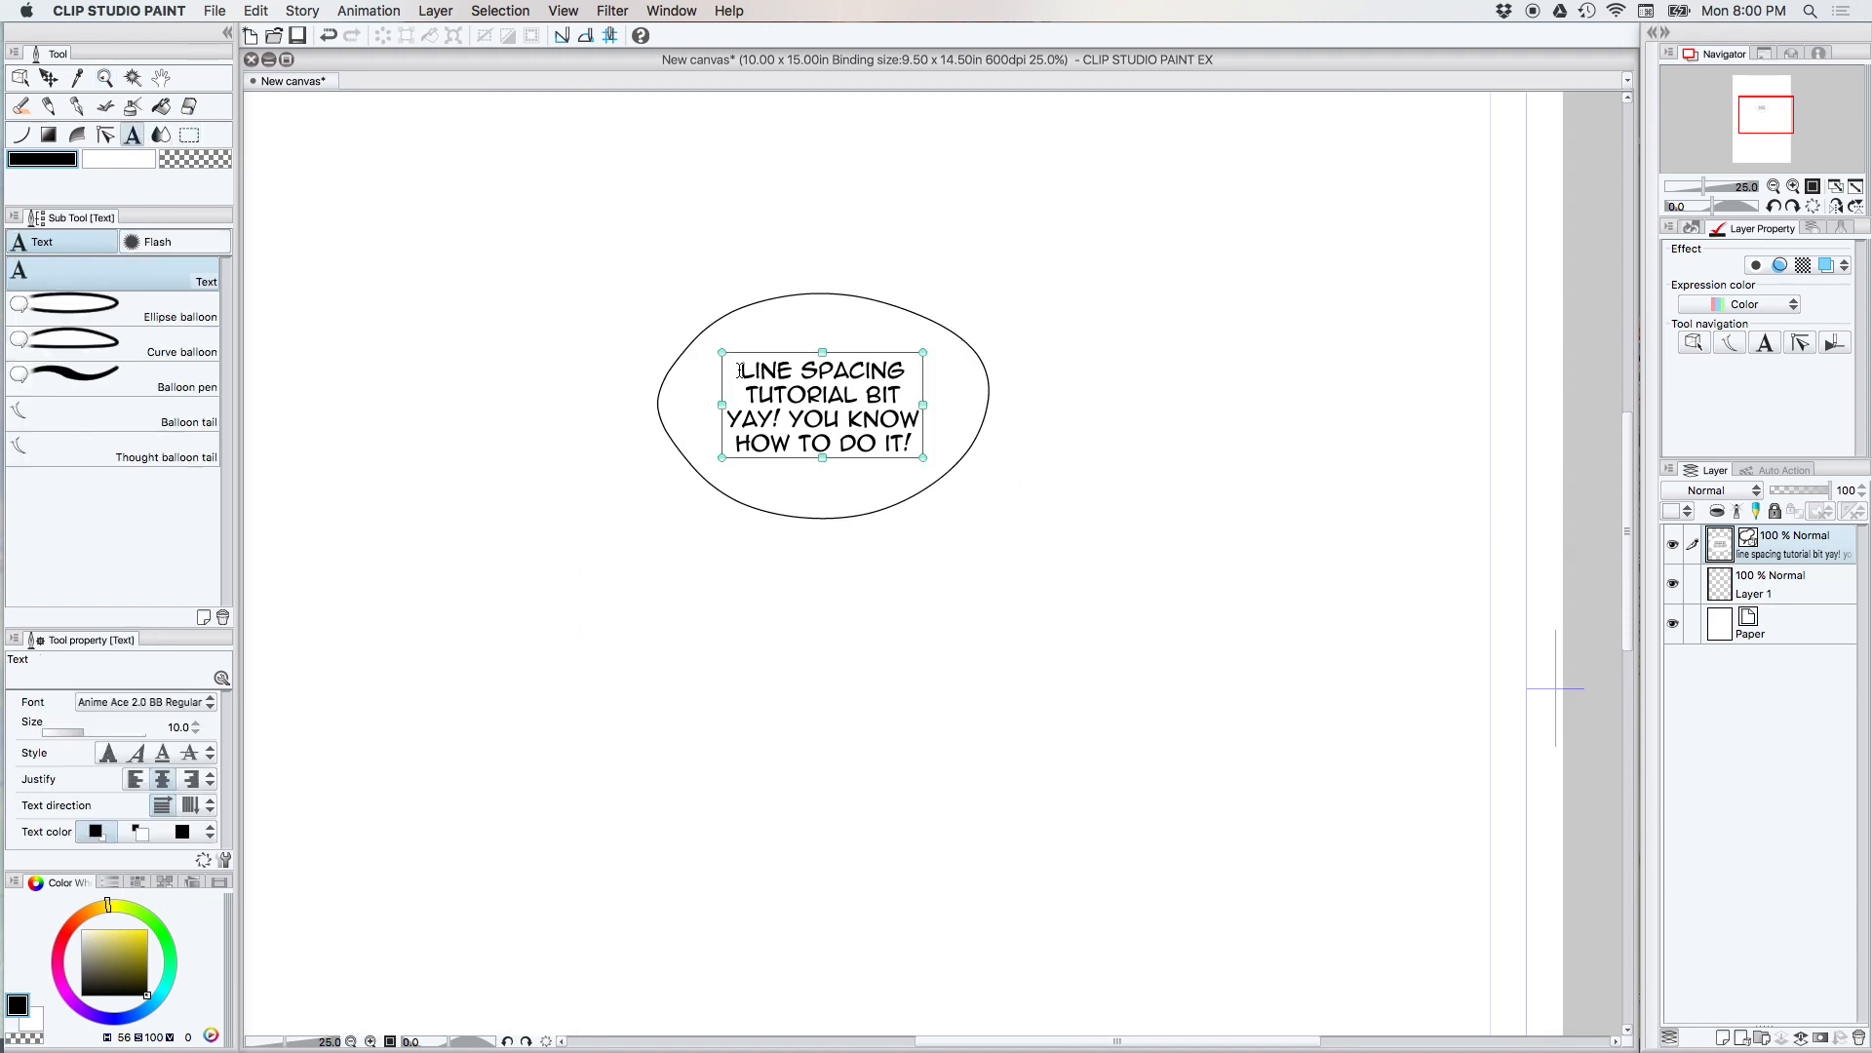
Select all the balloon text, set it bold and raise its size in Tool Property.
{"action": "triple_click", "coordinate": [821, 406]}
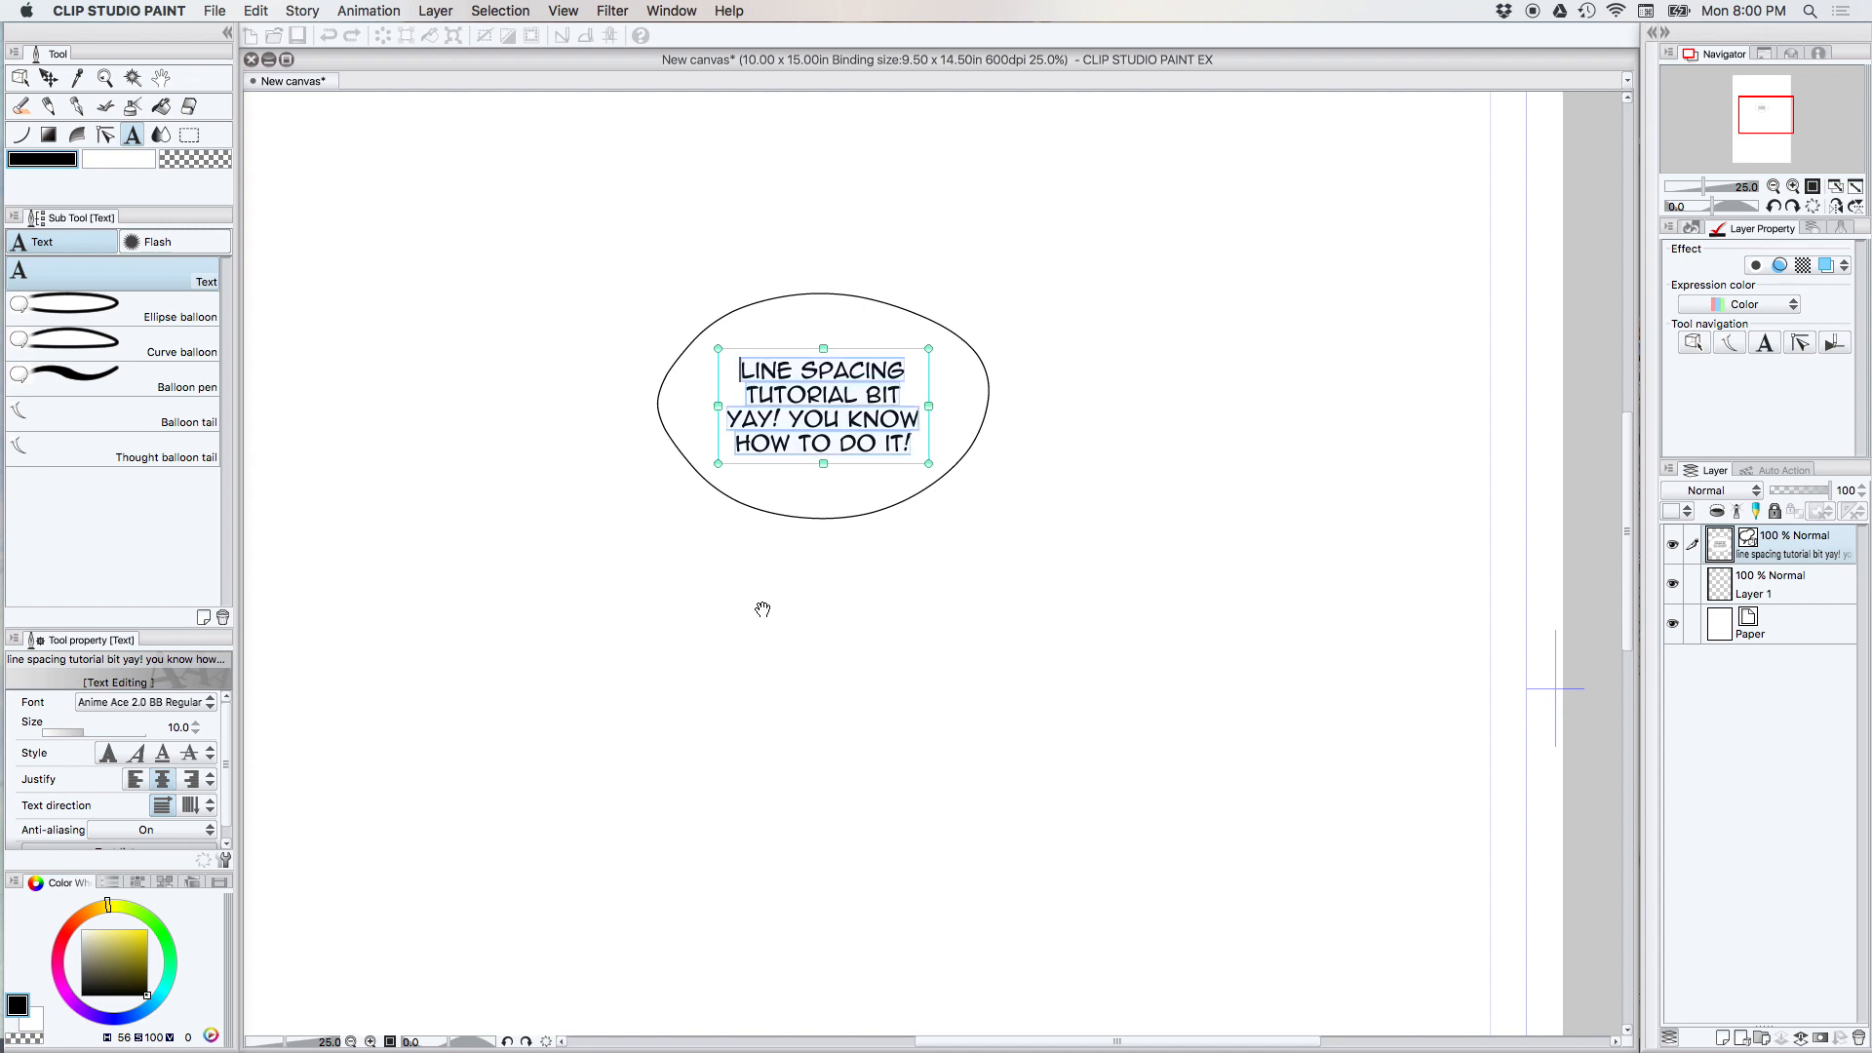
{"action": "left_click", "coordinate": [107, 753]}
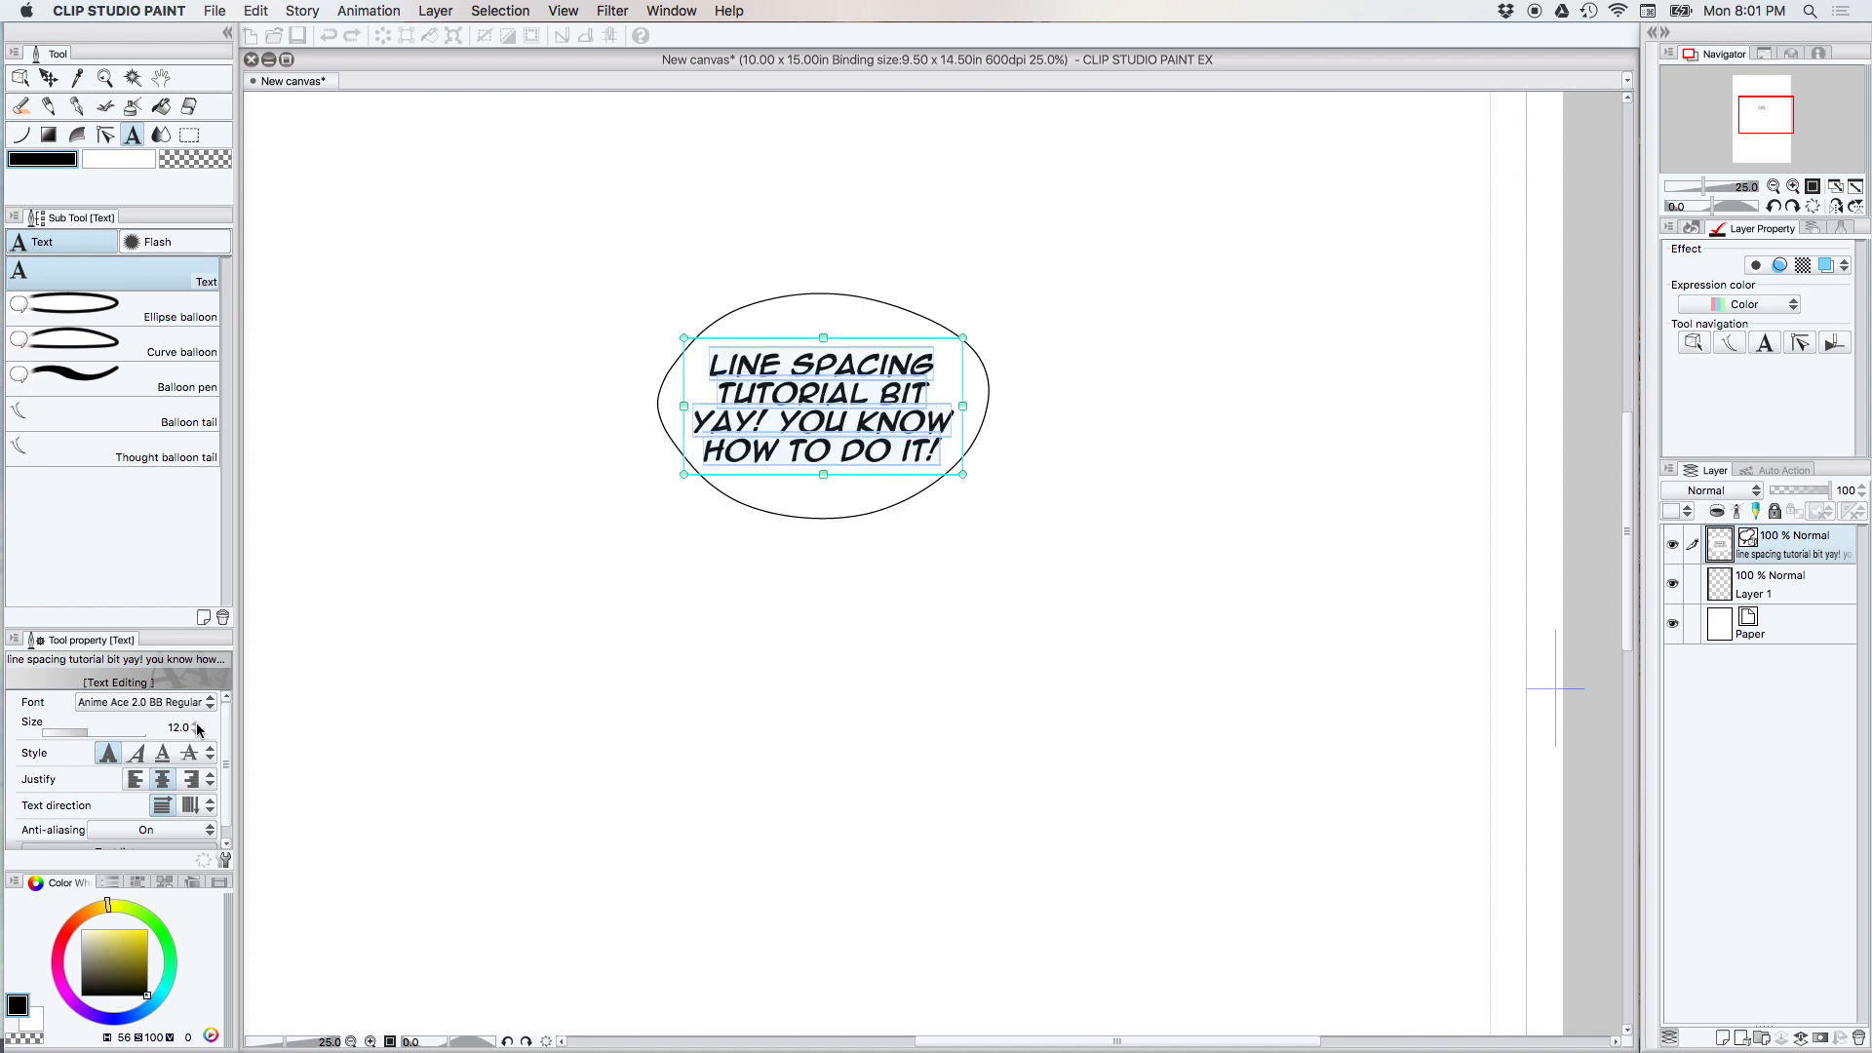
{"action": "left_click", "coordinate": [197, 724]}
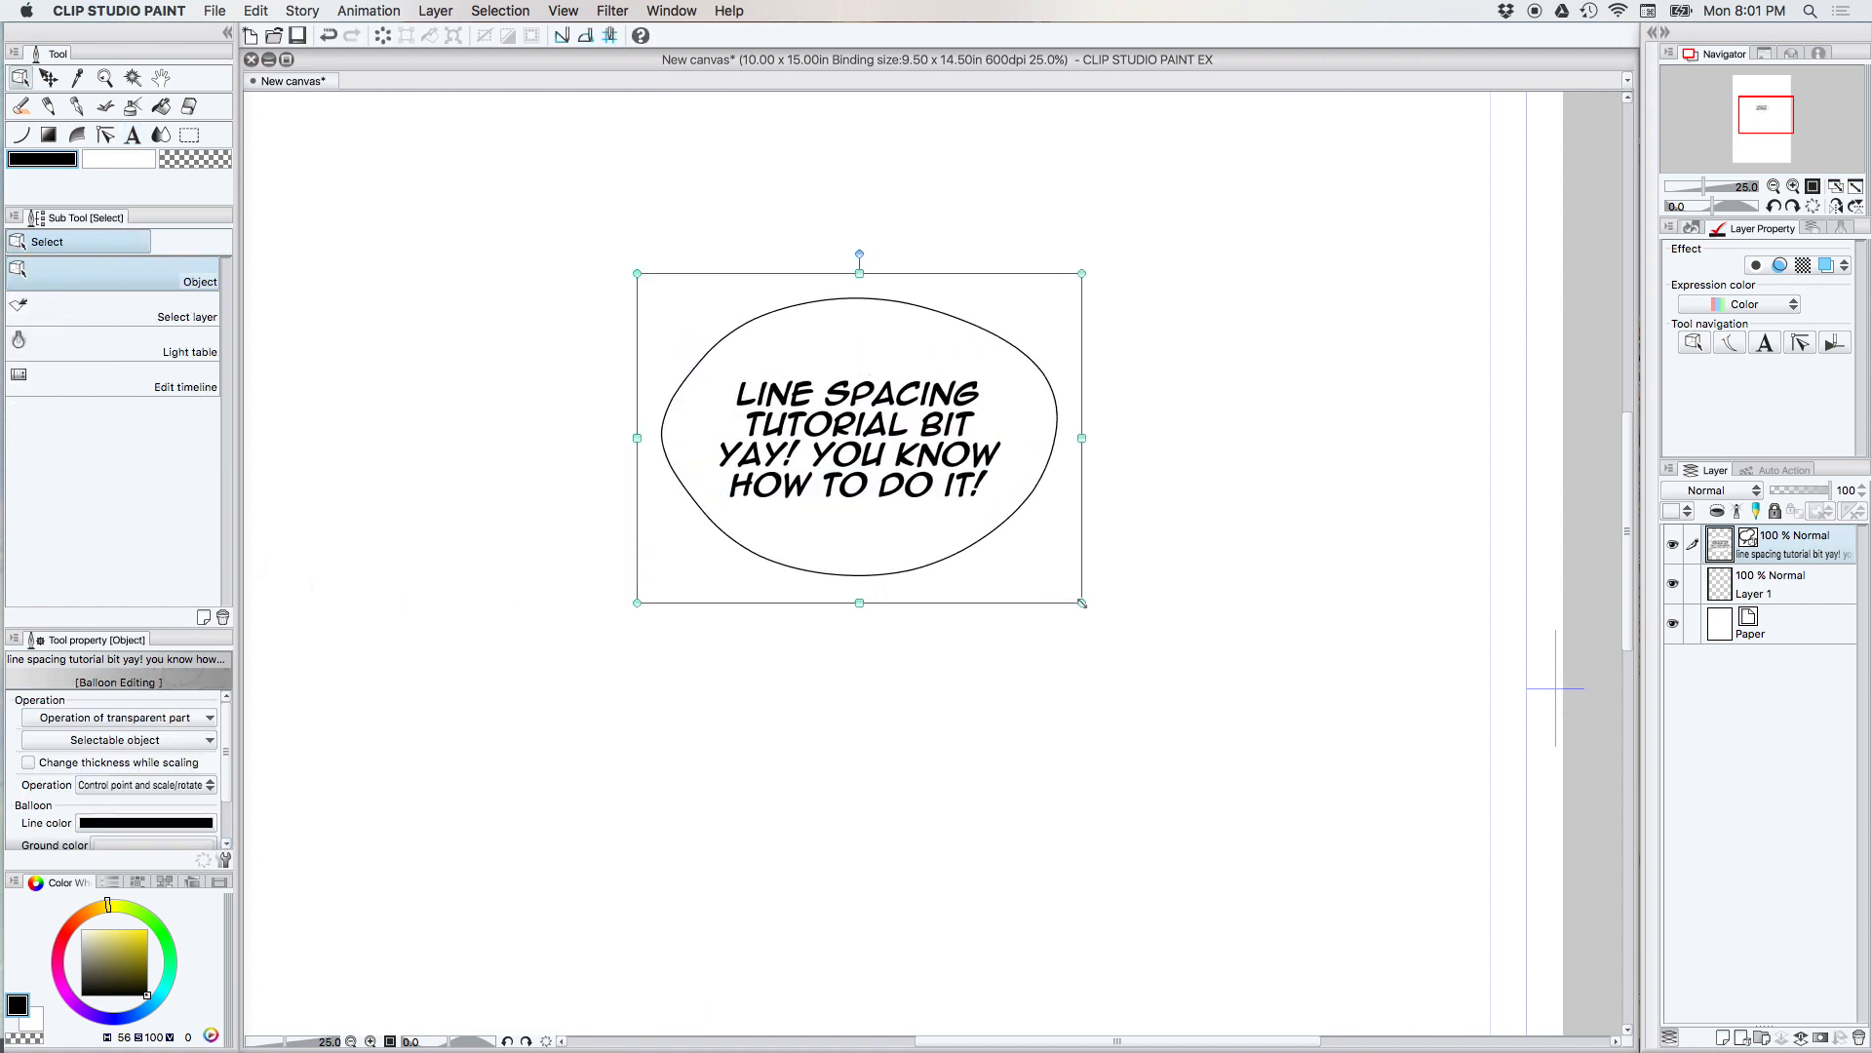
Stretch the balloon wider to the right so the text fits, then resume editing the text.
{"action": "left_click_drag", "start_coordinate": [1080, 439], "coordinate": [1129, 439]}
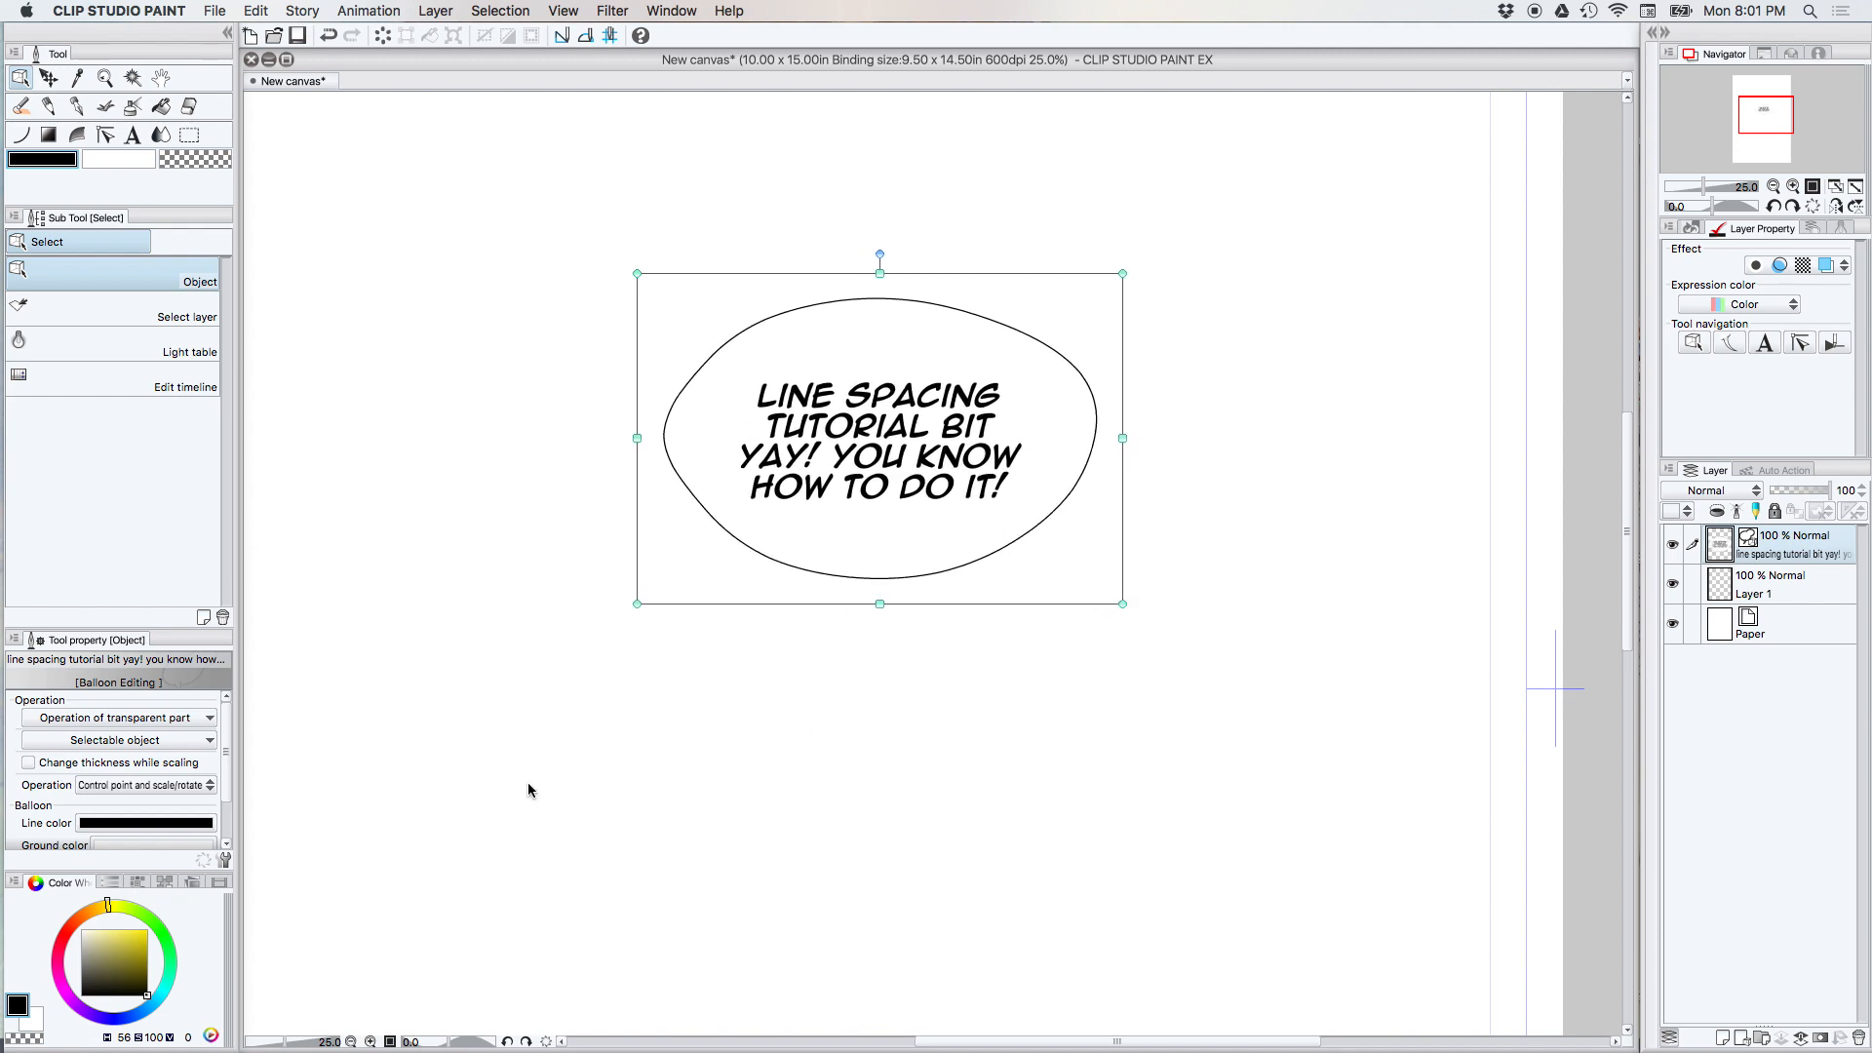
{"action": "left_click", "coordinate": [133, 135]}
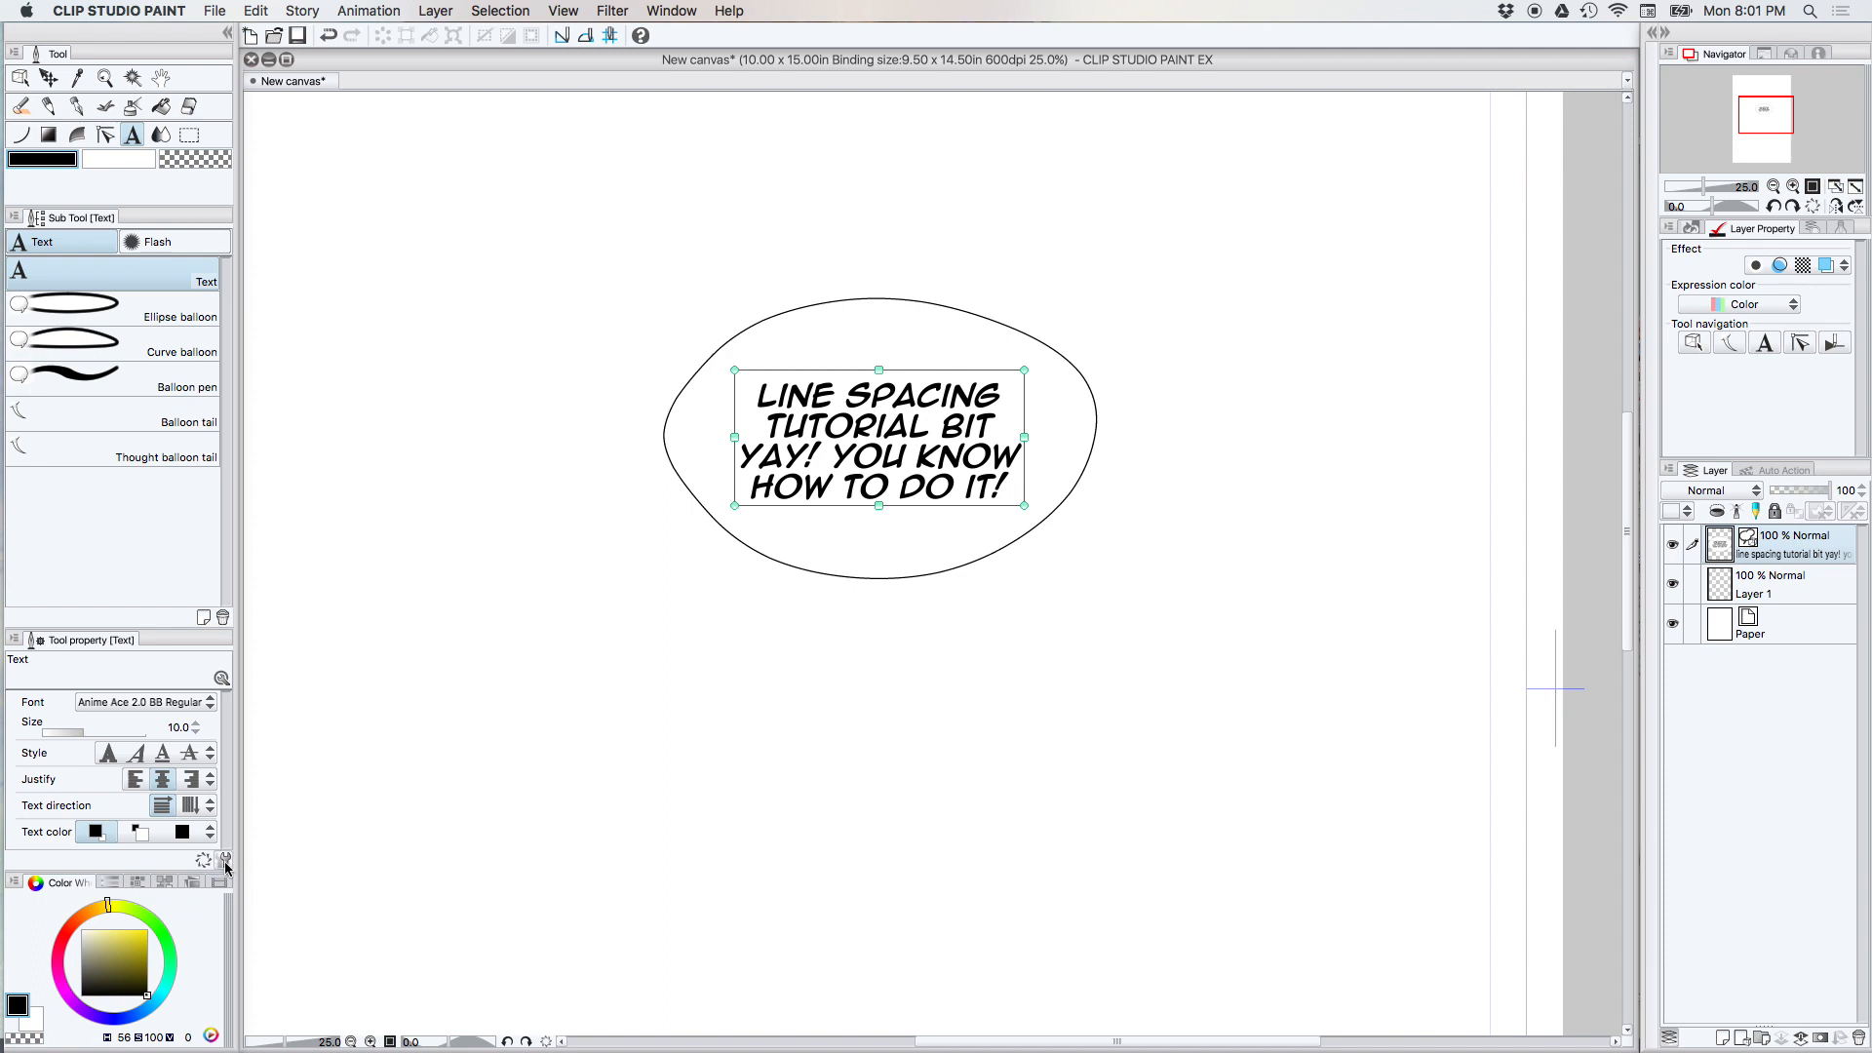
{"action": "mouse_move", "coordinate": [224, 860]}
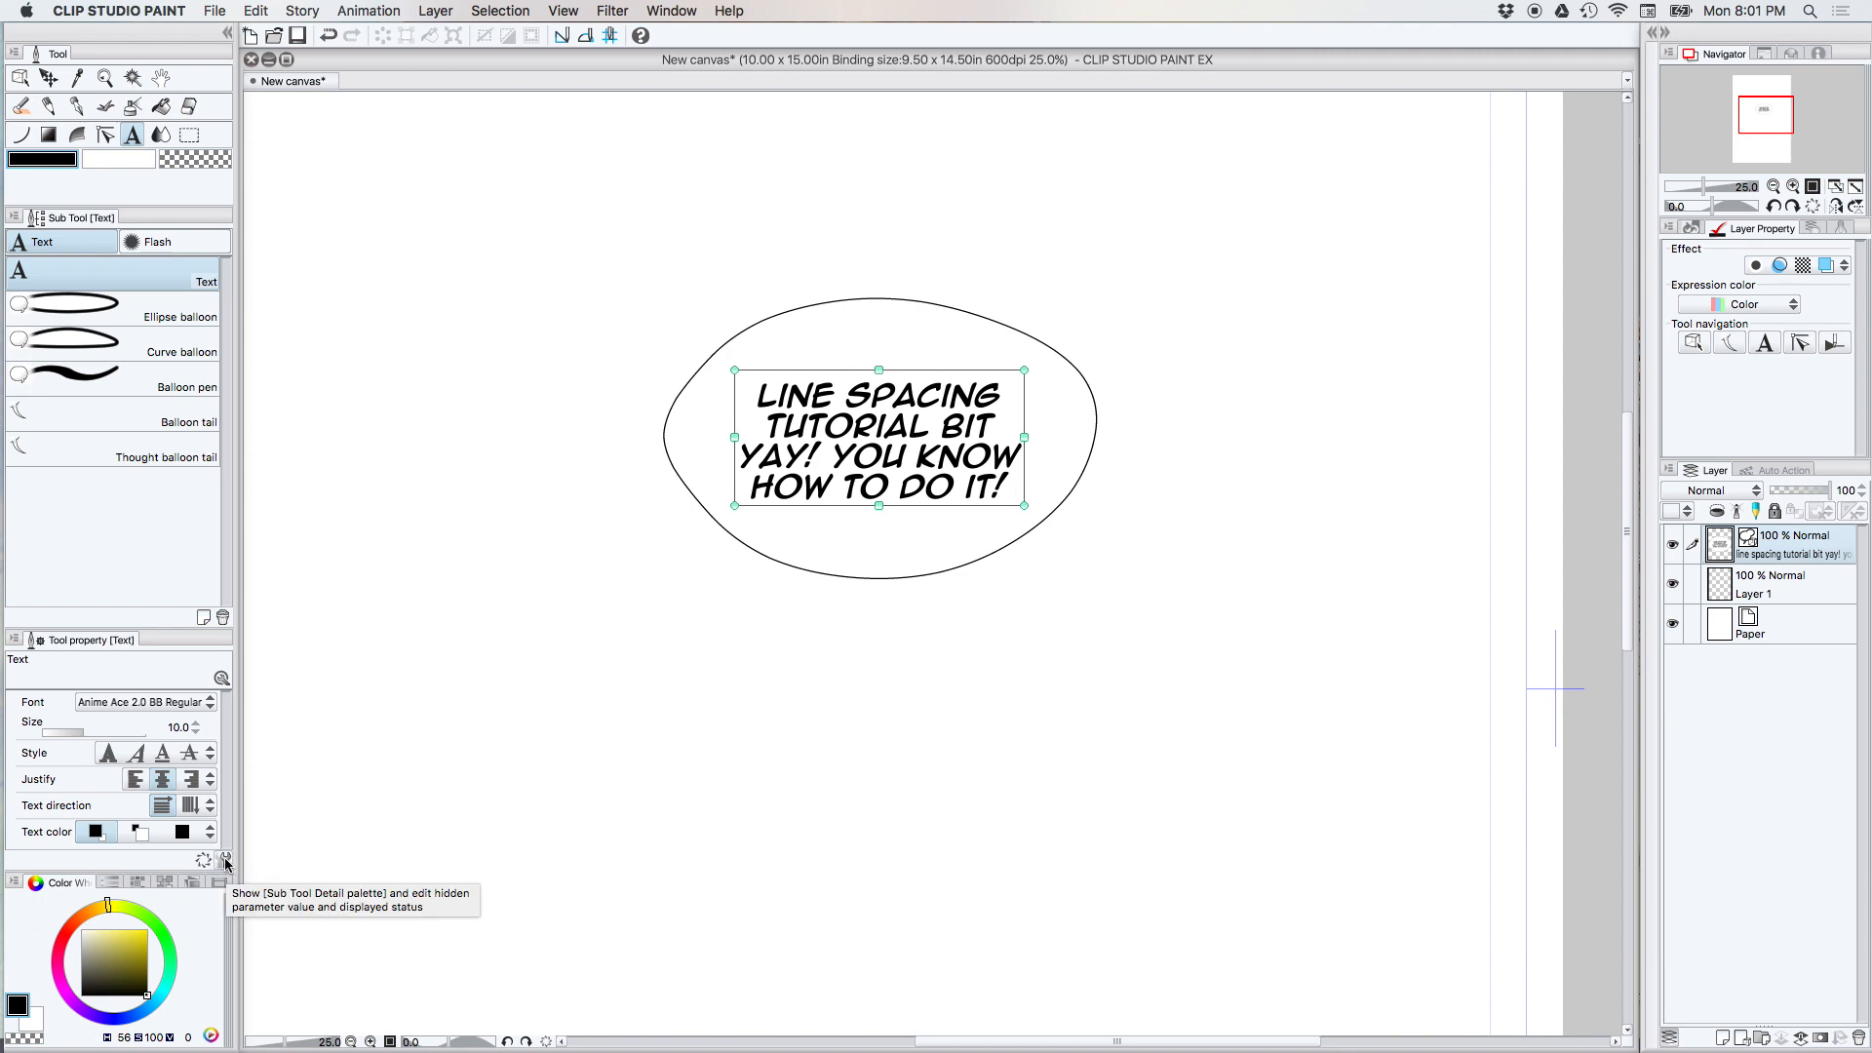
In Sub Tool Detail's Line space/alignment, raise Line space from 3.0 to 5.0.
{"action": "left_click", "coordinate": [224, 860]}
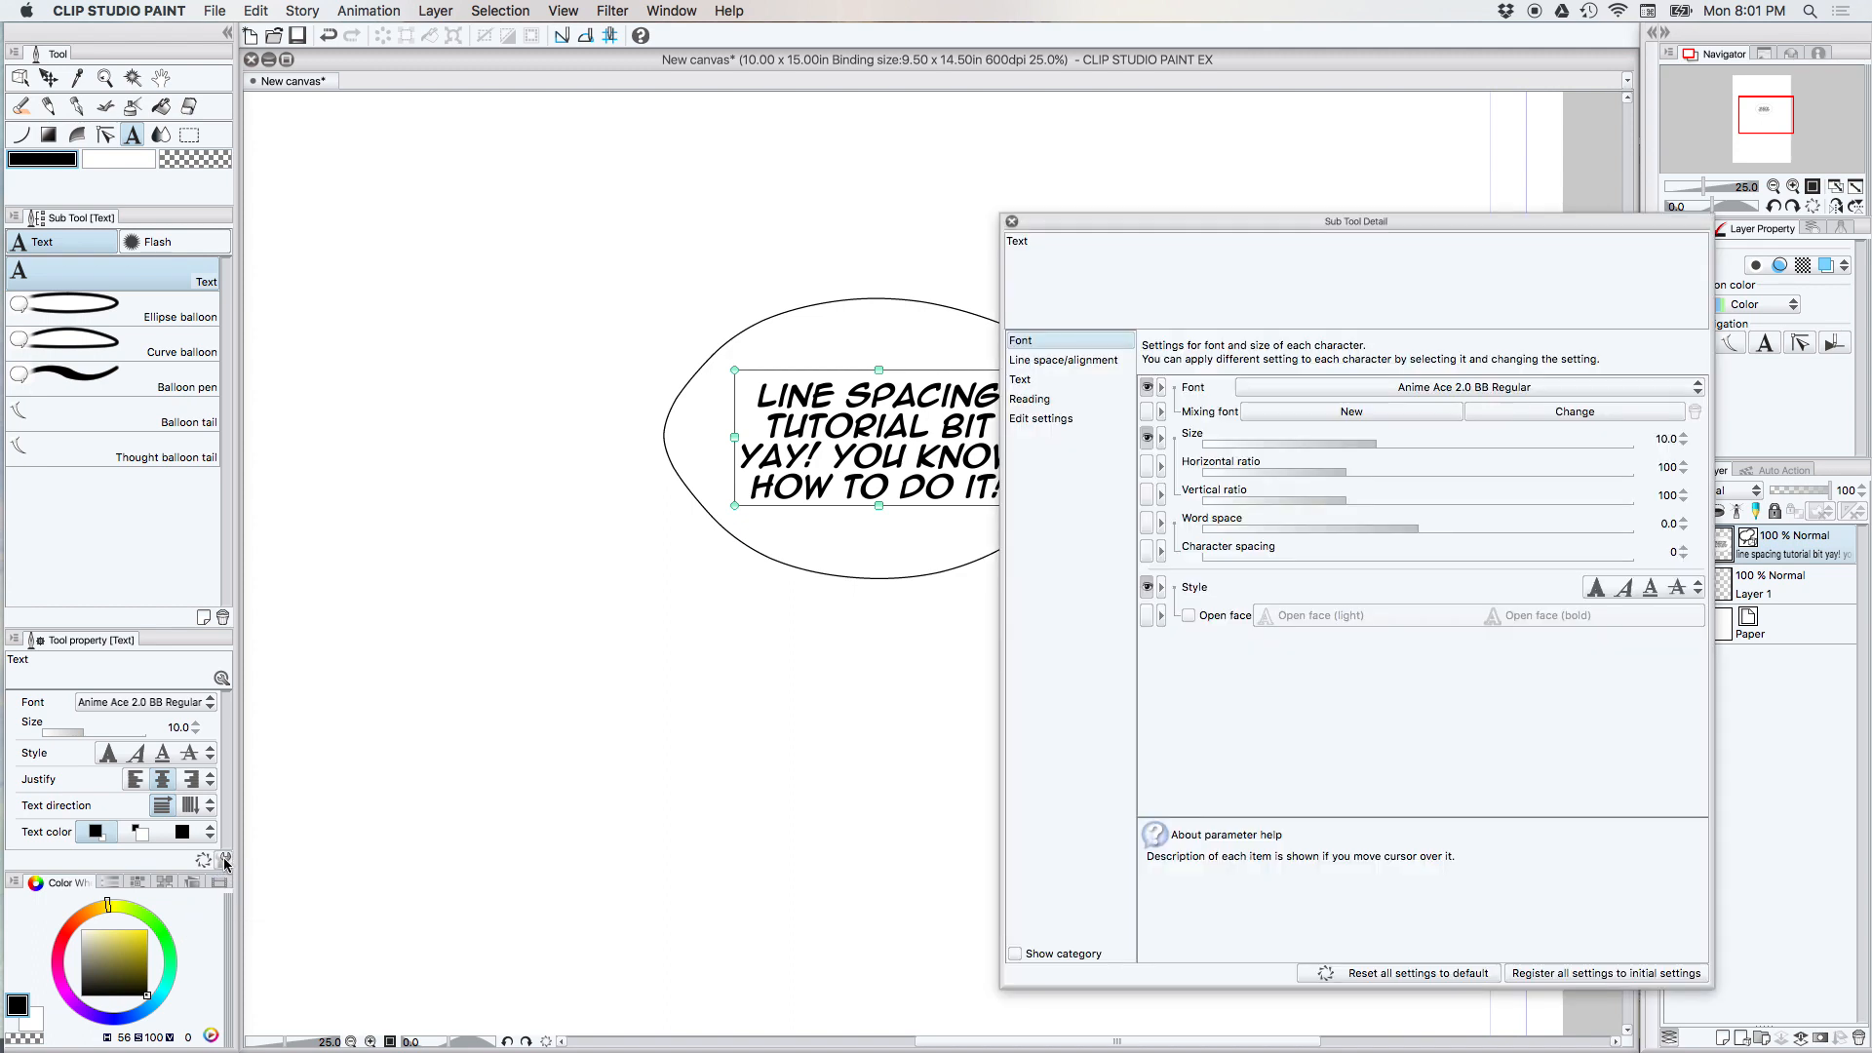
{"action": "left_click_drag", "start_coordinate": [1355, 221], "coordinate": [823, 163]}
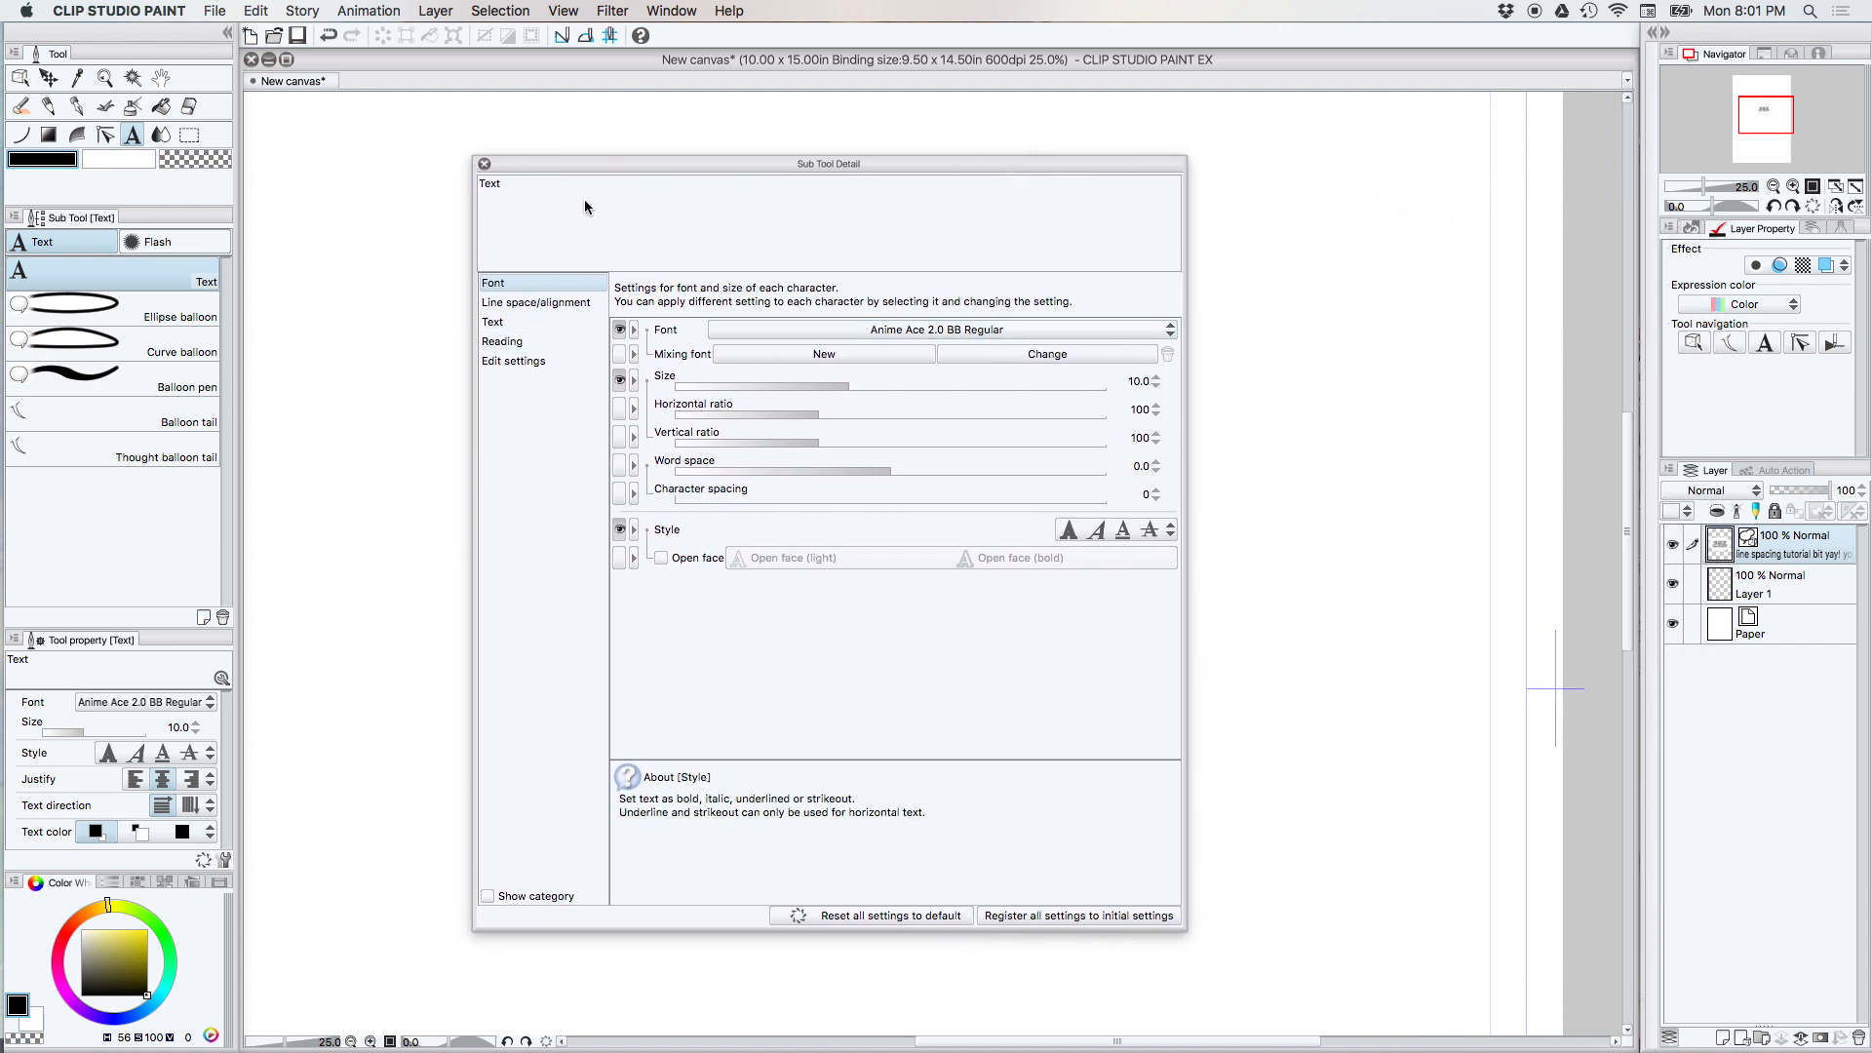
{"action": "mouse_move", "coordinate": [317, 779]}
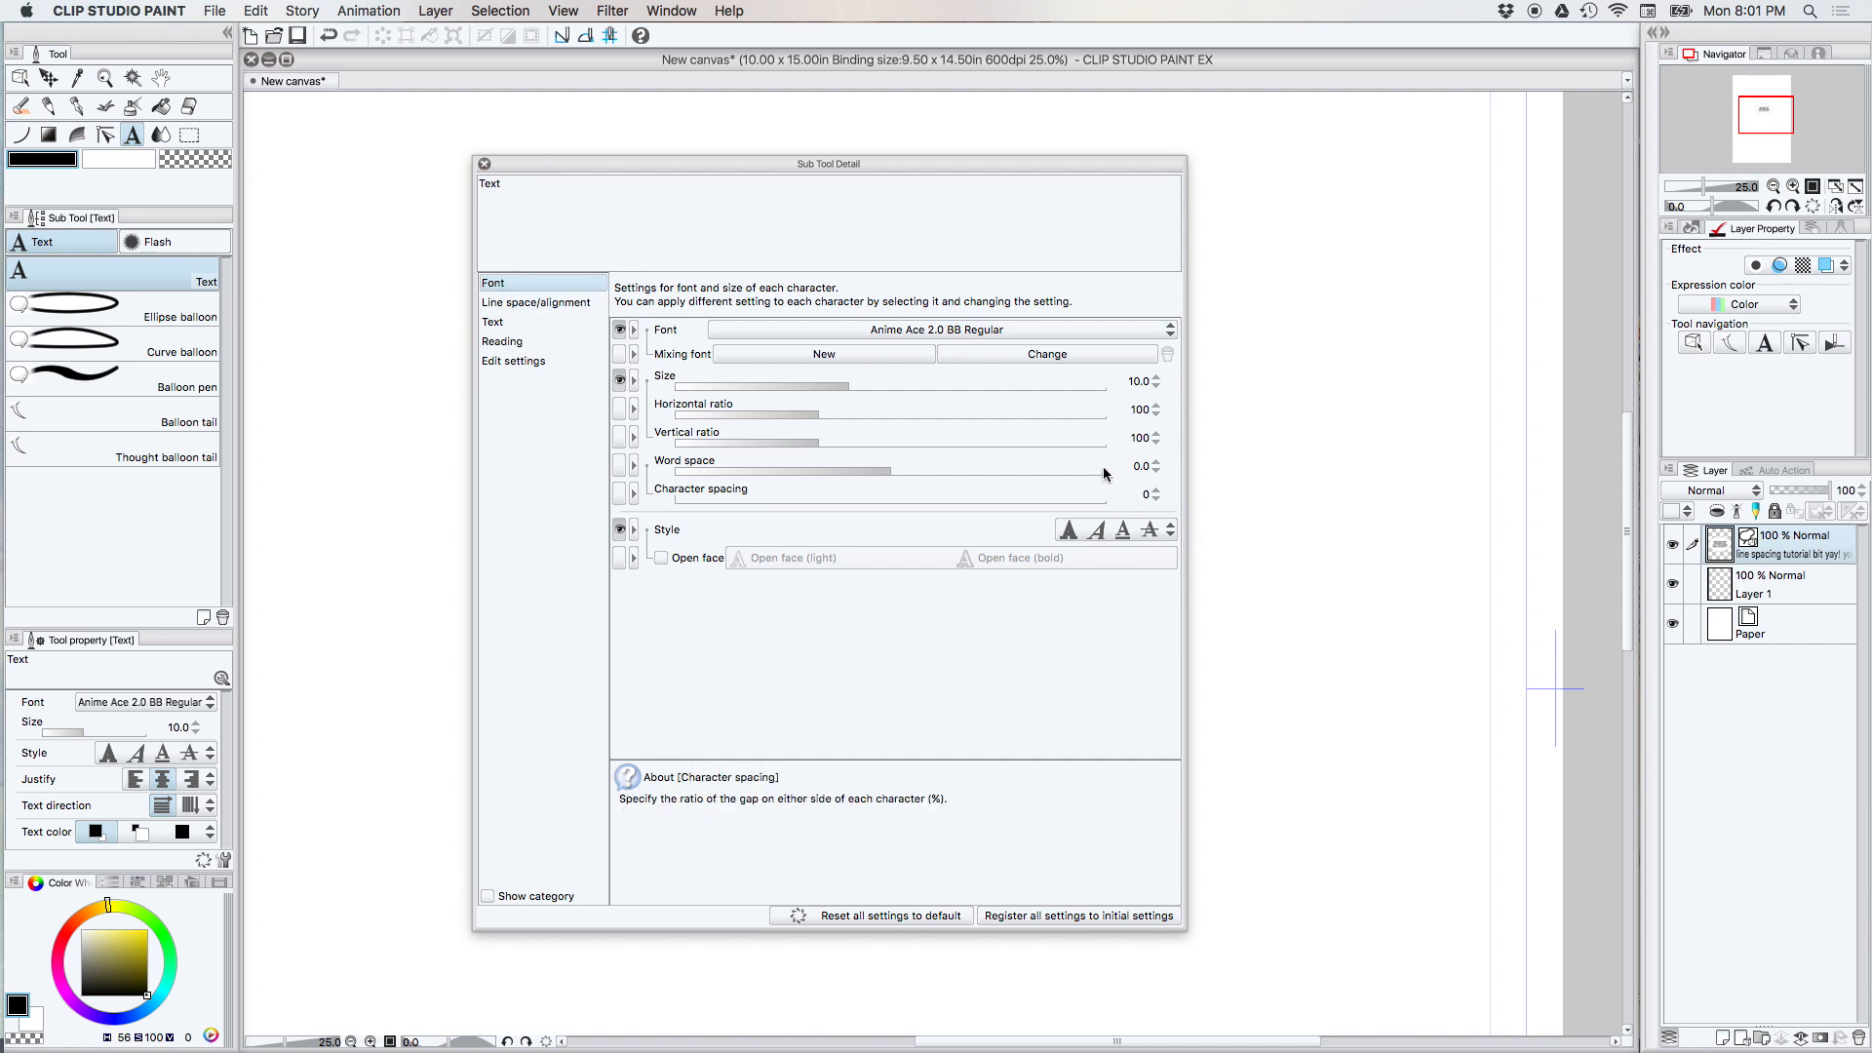
{"action": "left_click", "coordinate": [537, 302]}
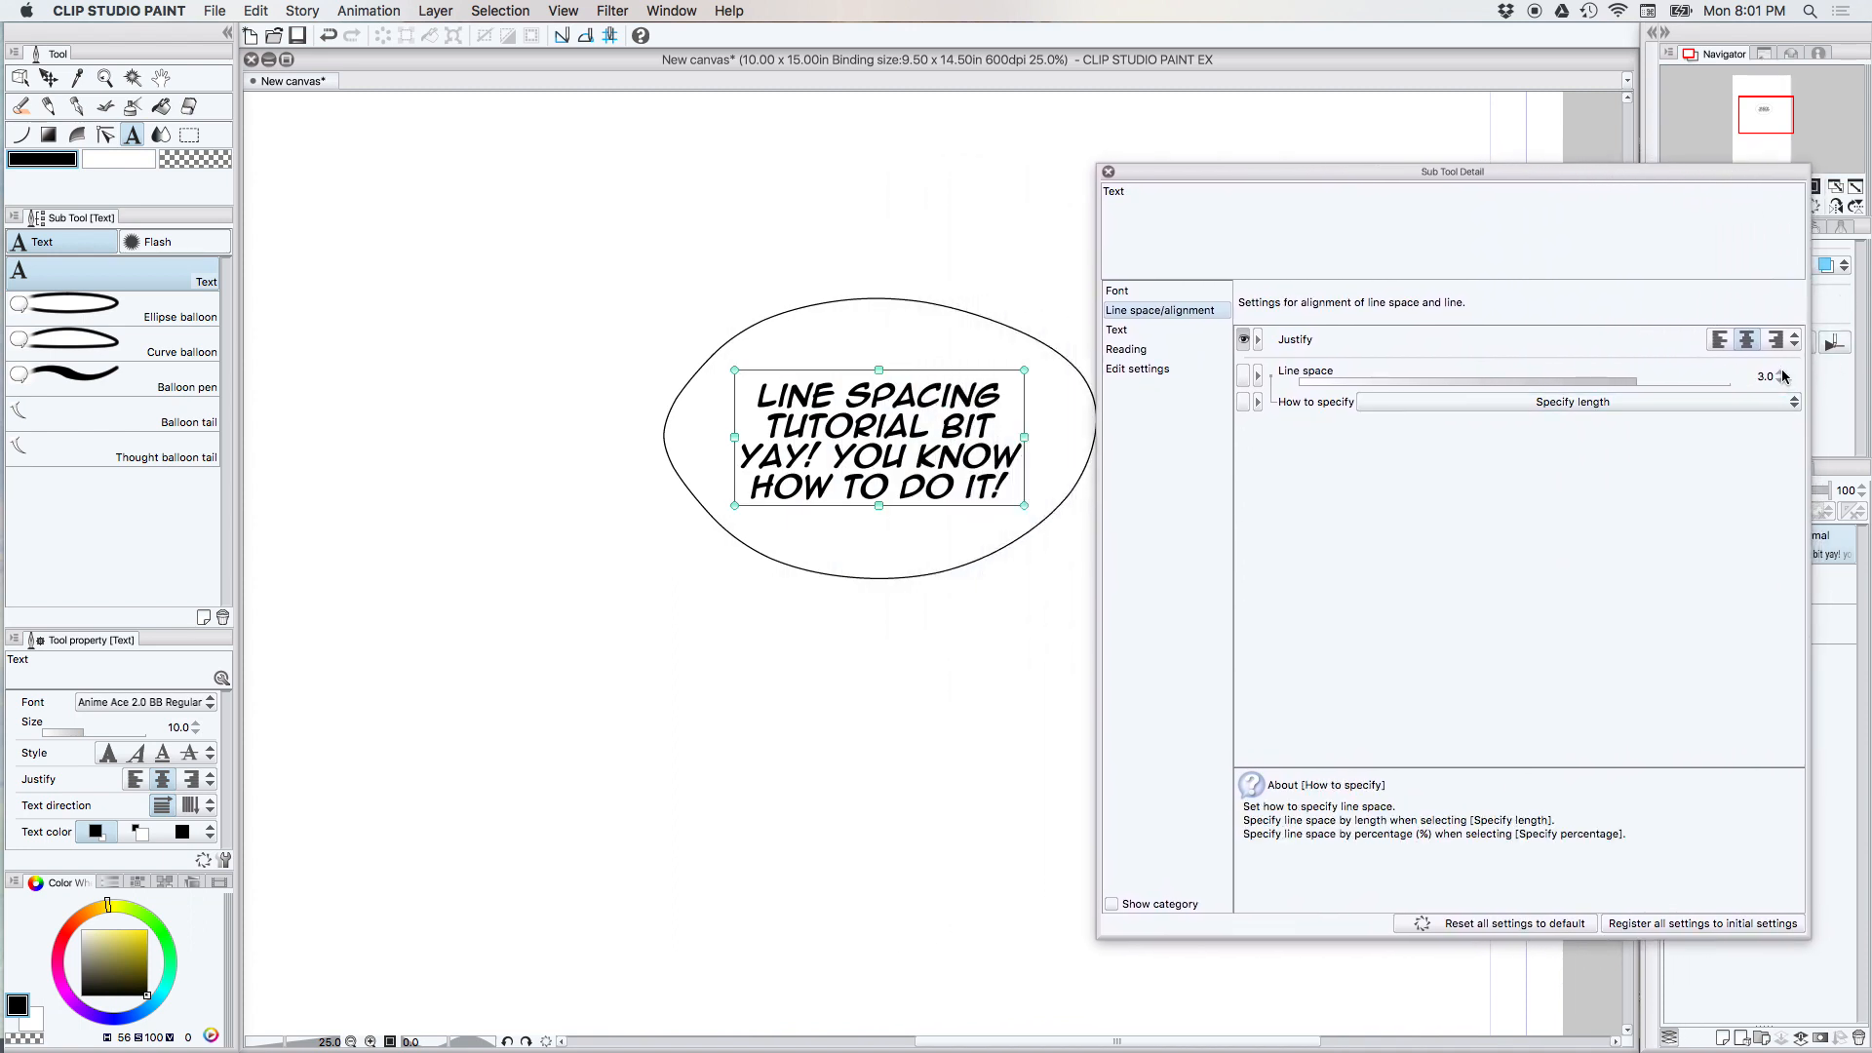
{"action": "left_click", "coordinate": [1792, 372]}
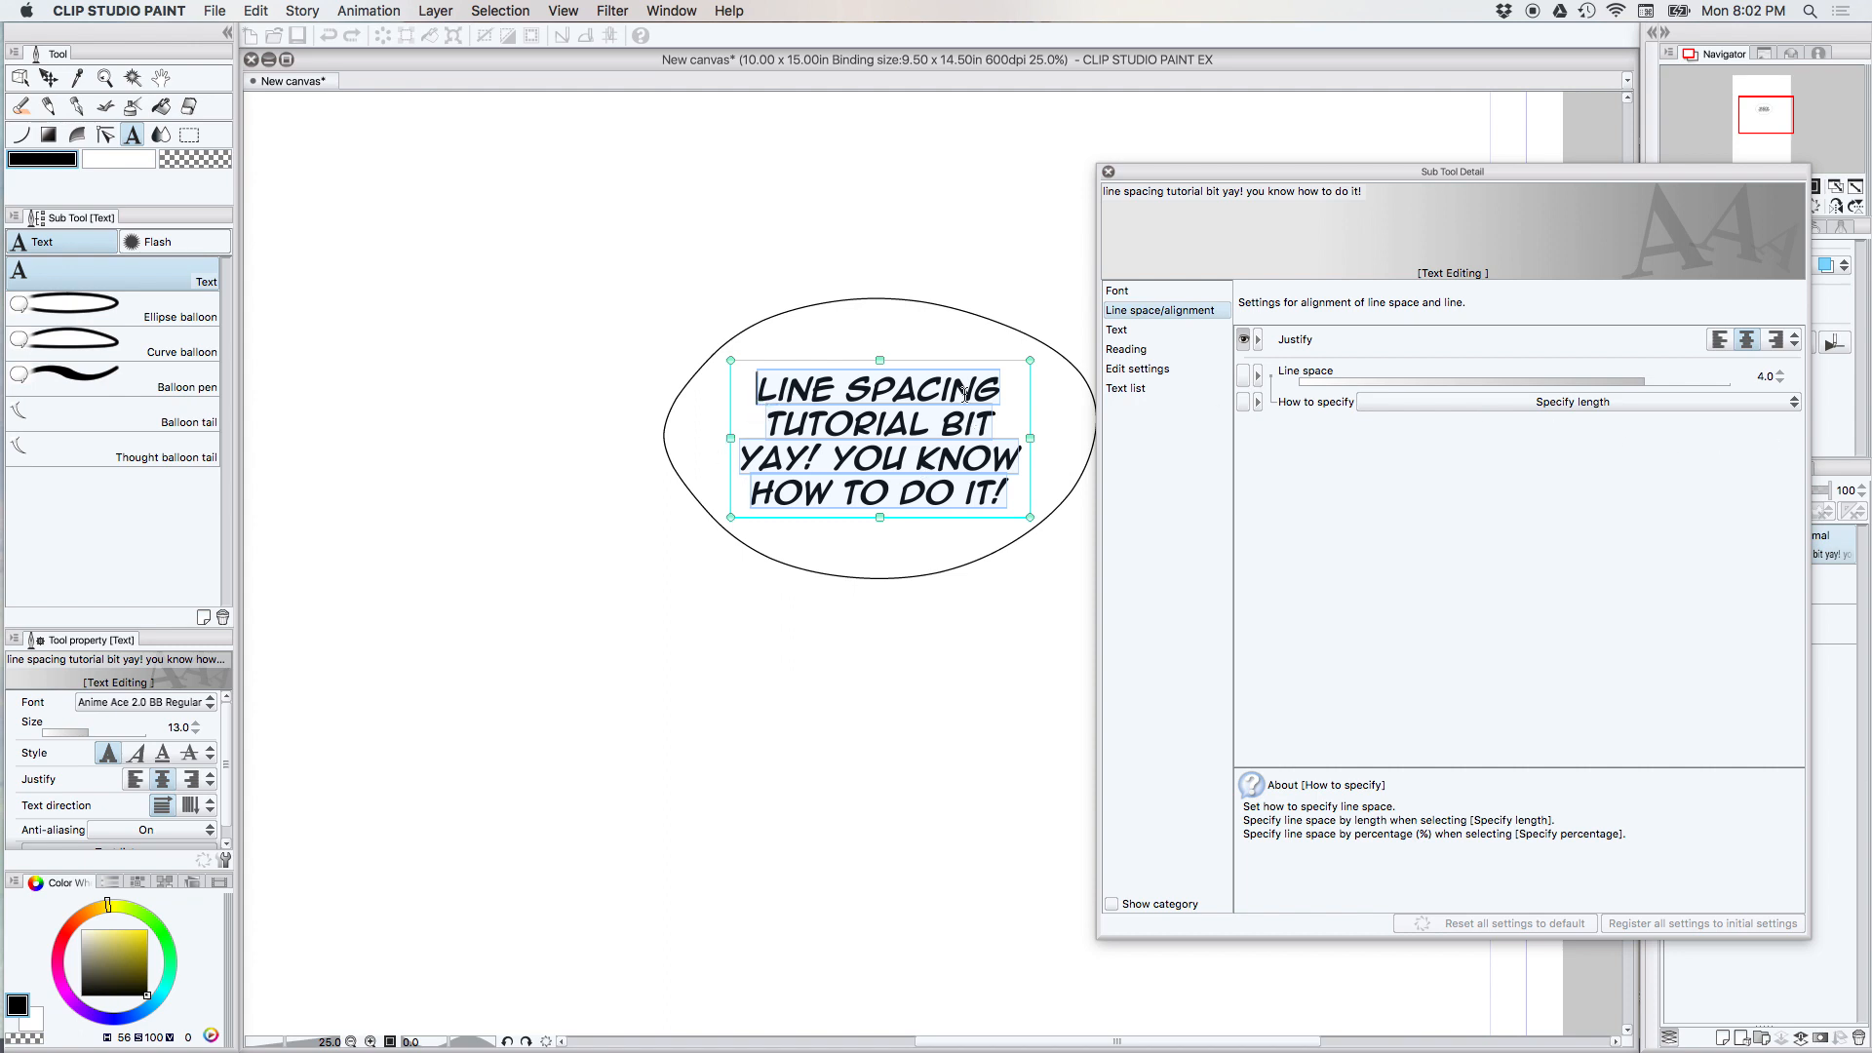
{"action": "left_click", "coordinate": [1784, 373]}
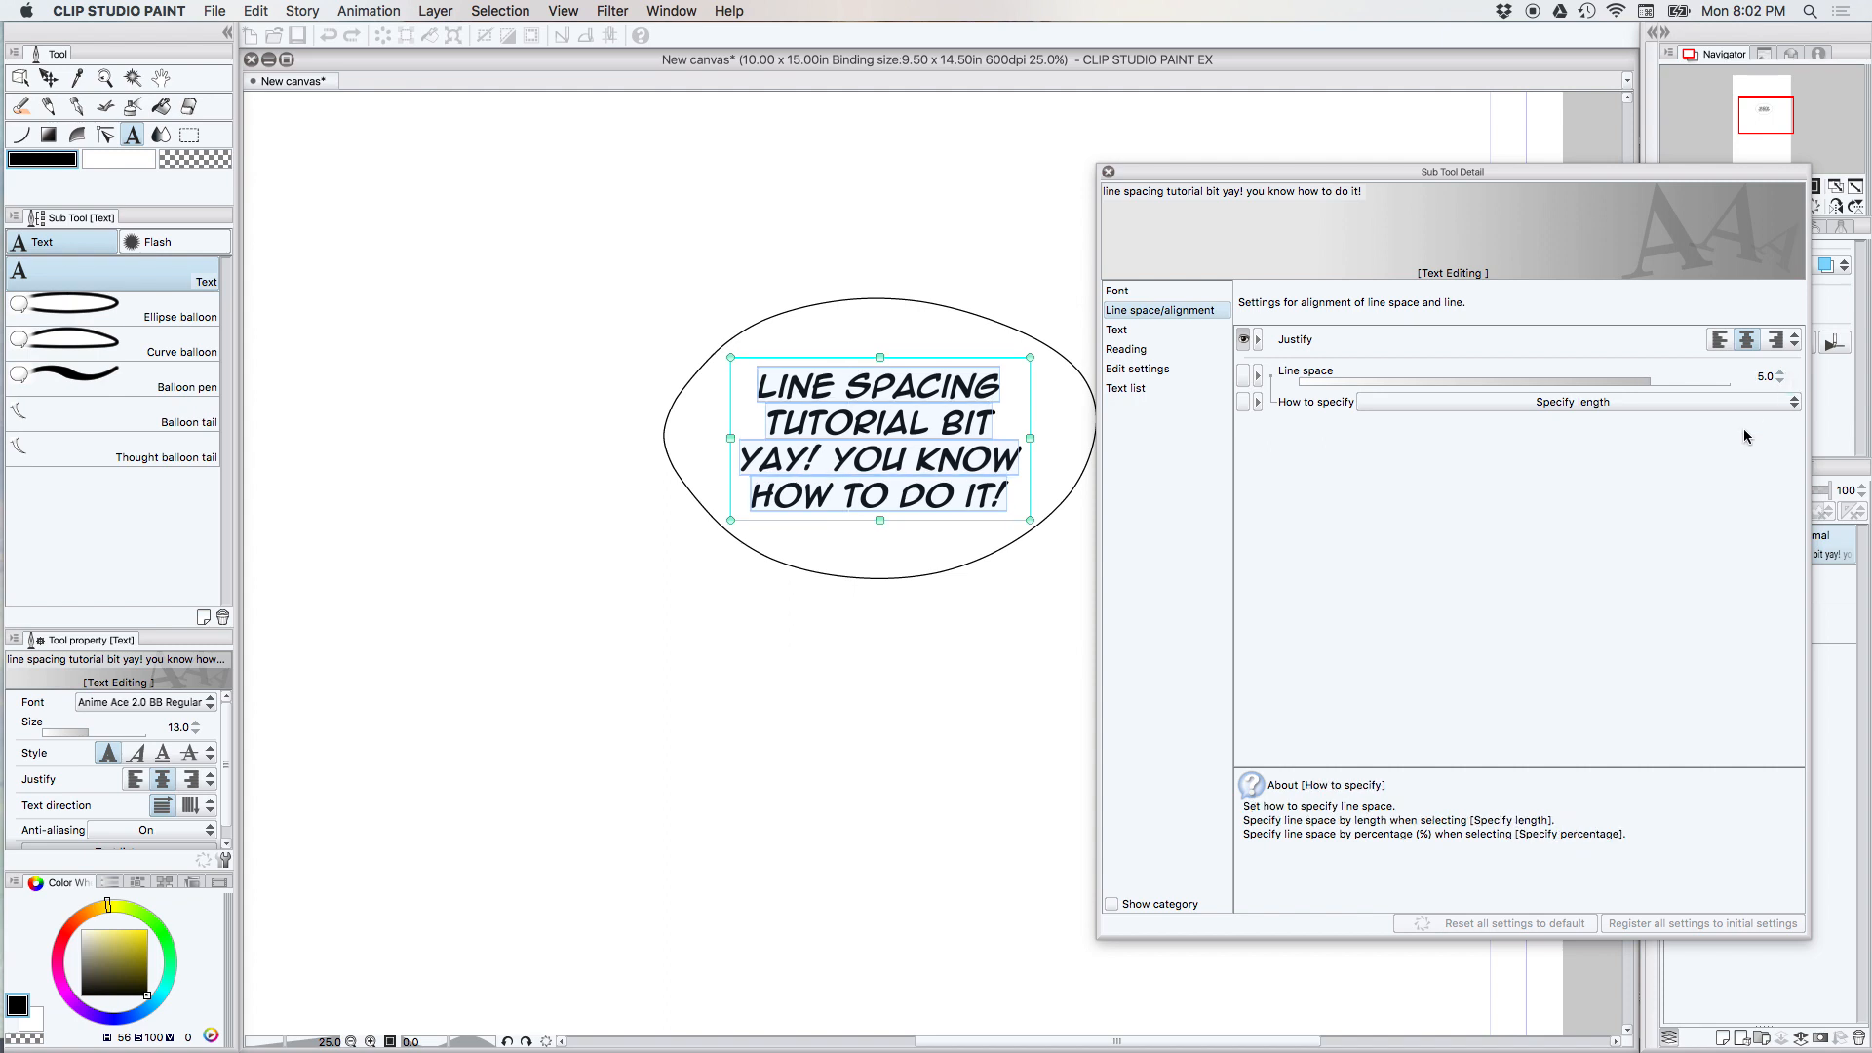
{"action": "left_click", "coordinate": [1107, 171]}
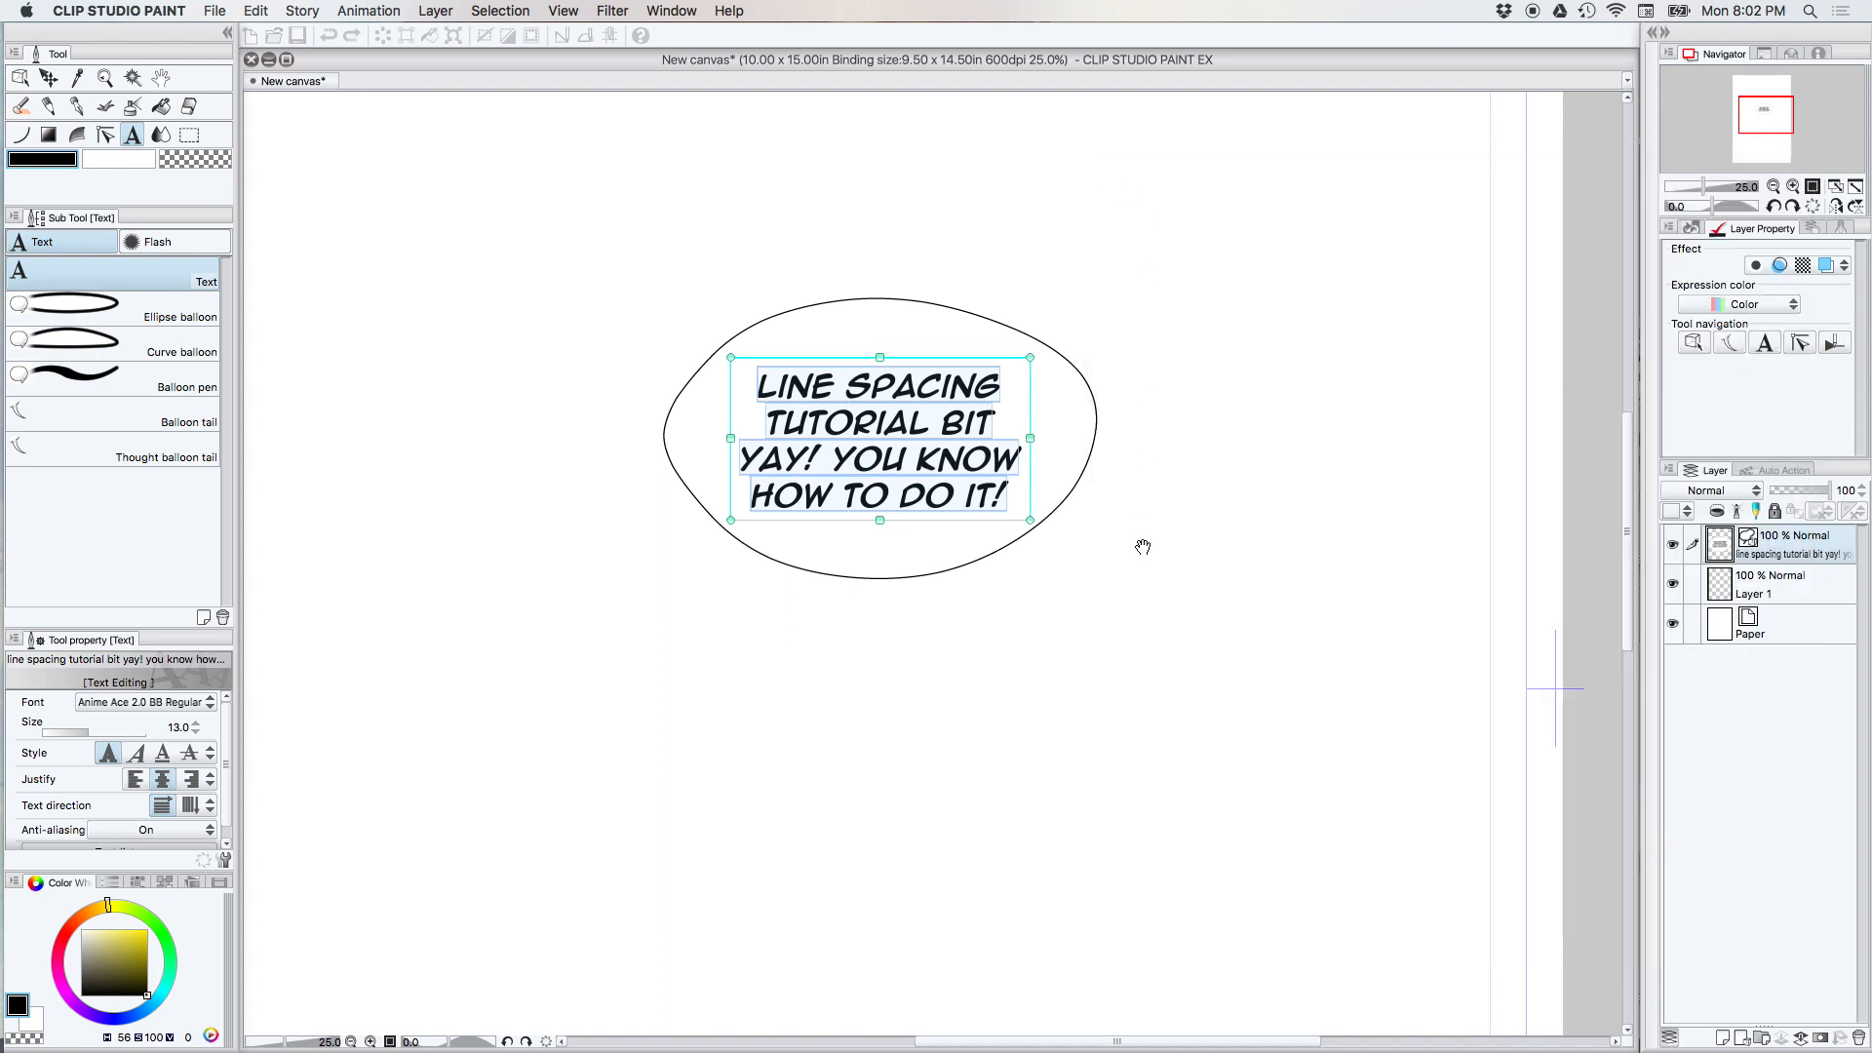
{"action": "left_click", "coordinate": [1166, 671]}
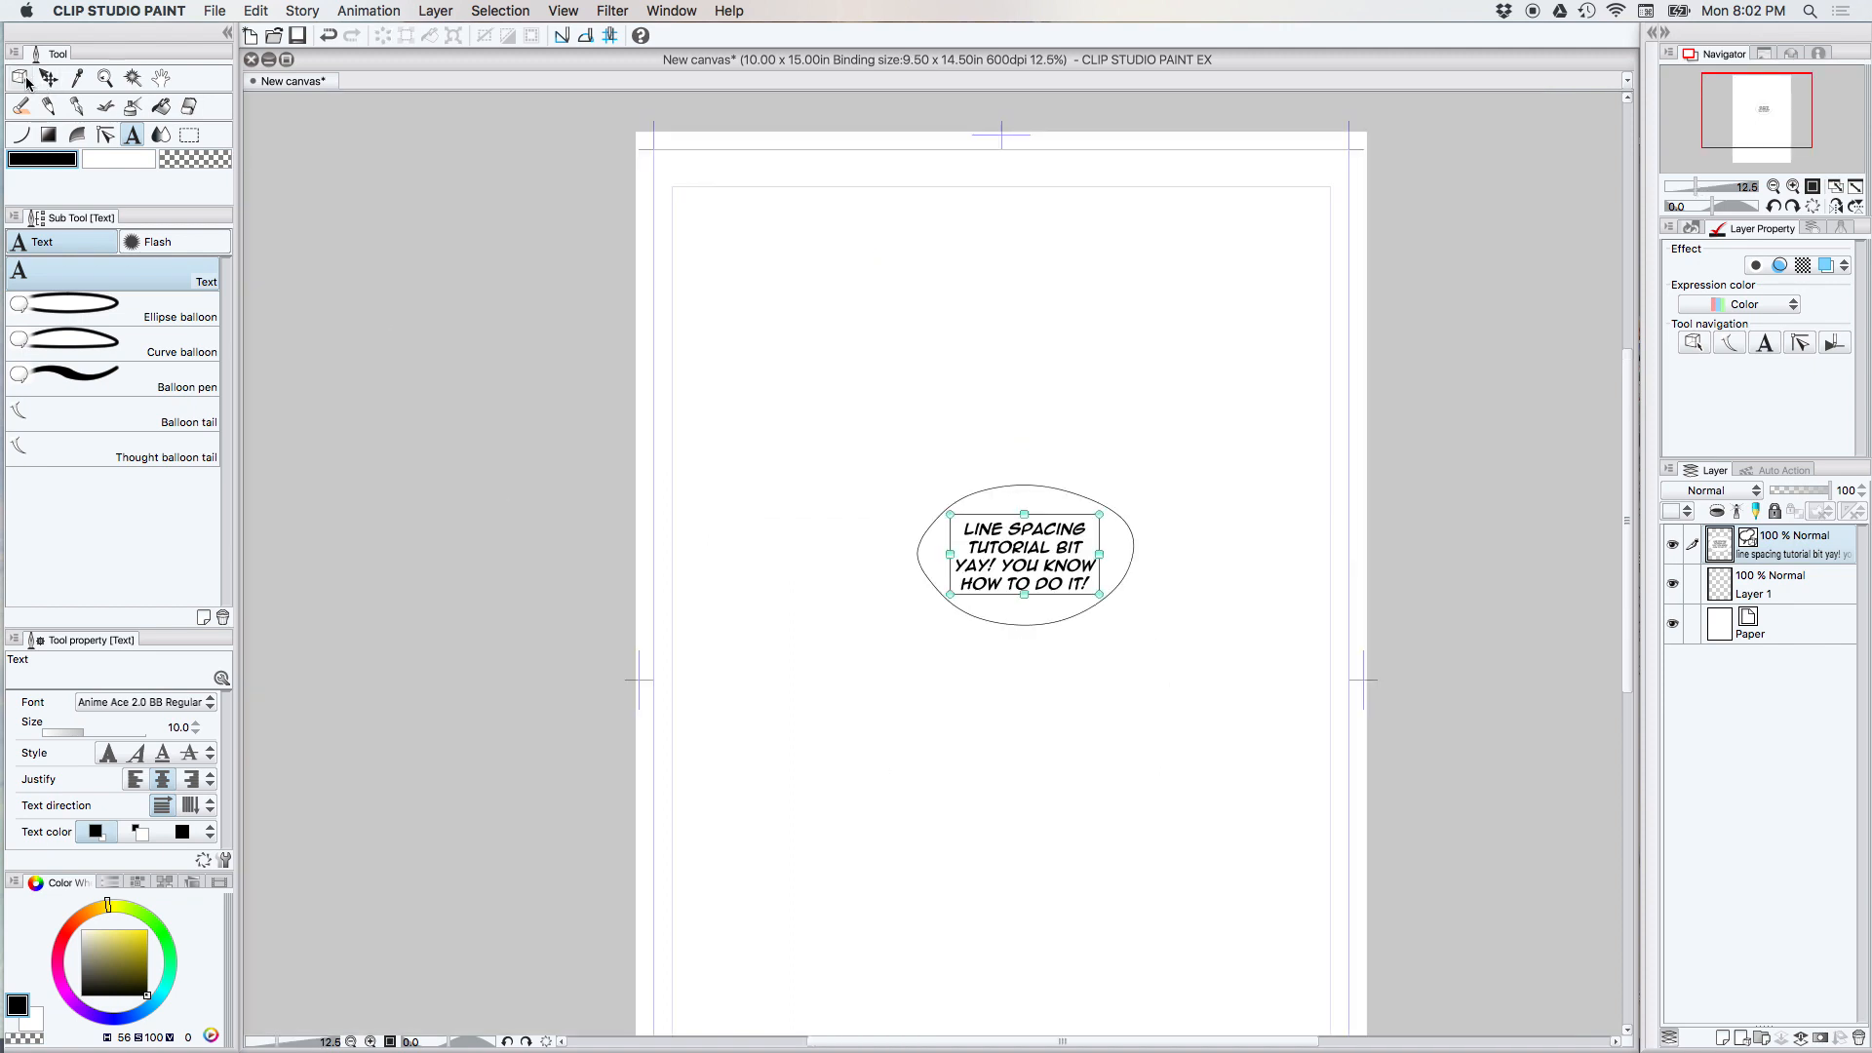
{"action": "left_click", "coordinate": [19, 78]}
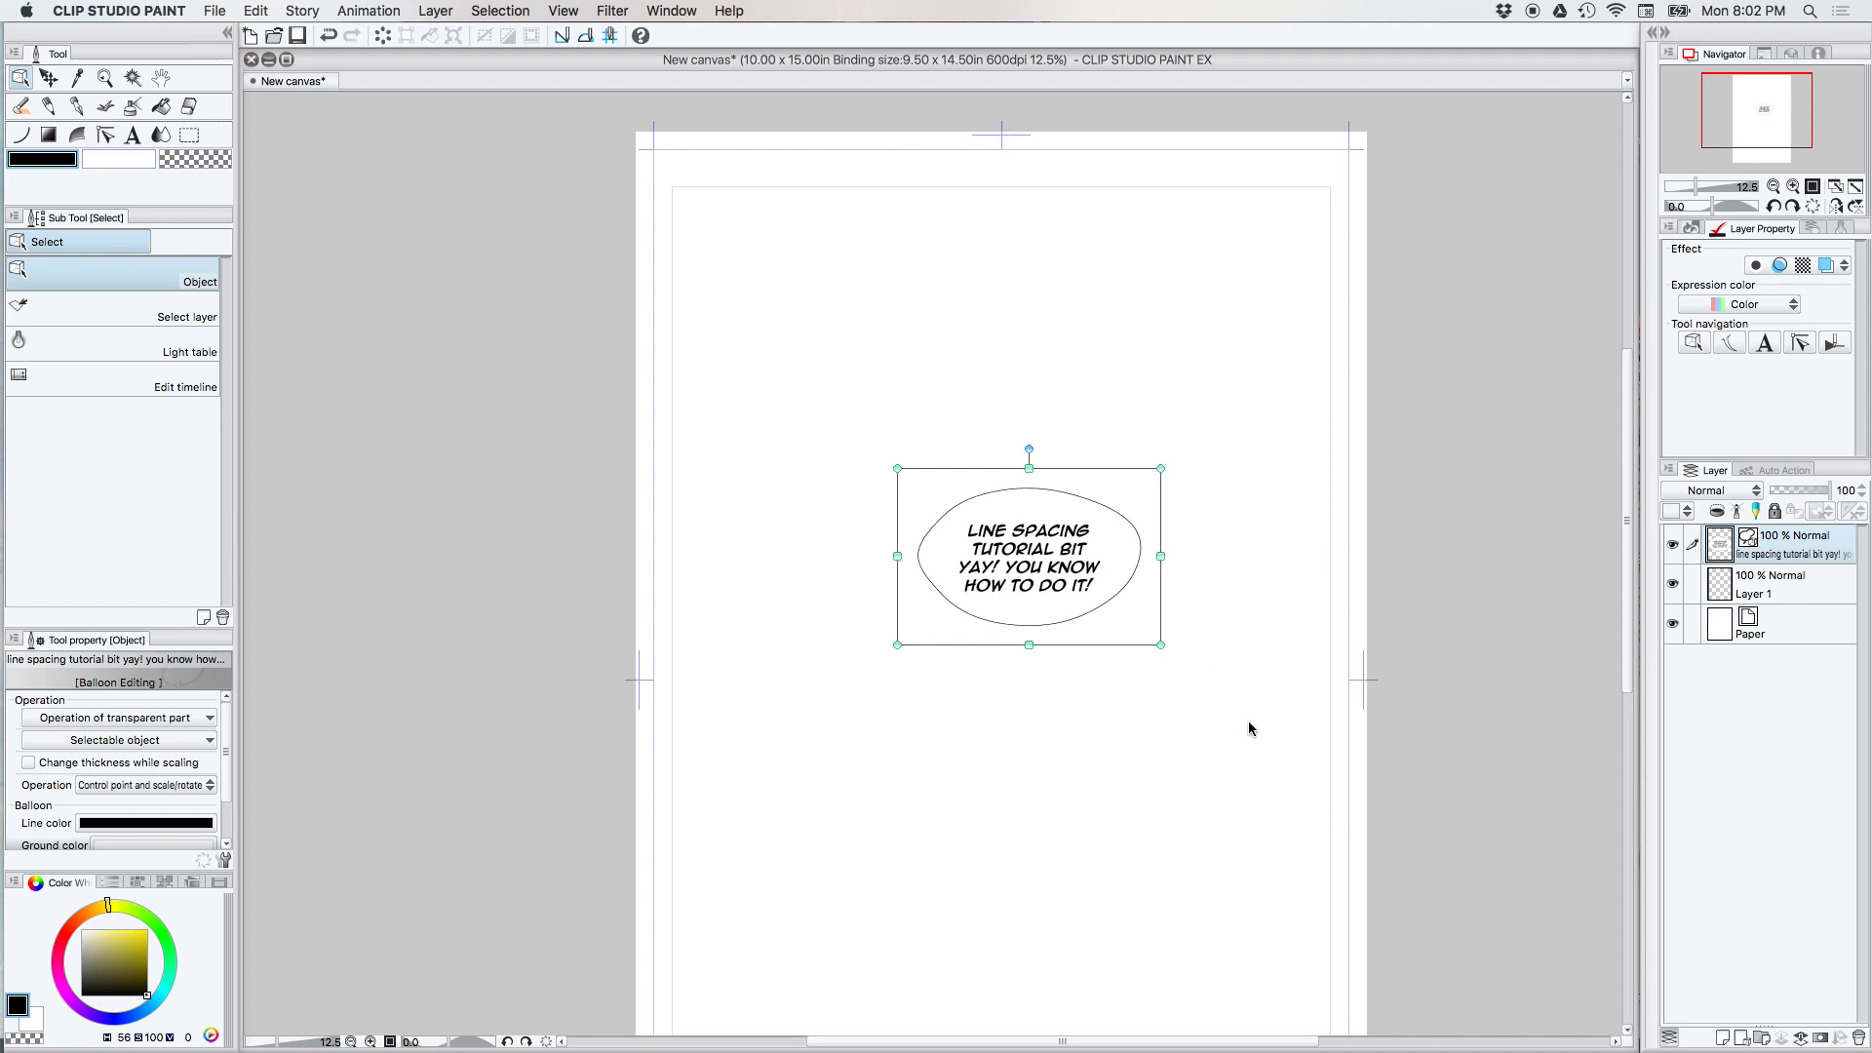
{"action": "mouse_move", "coordinate": [1249, 714]}
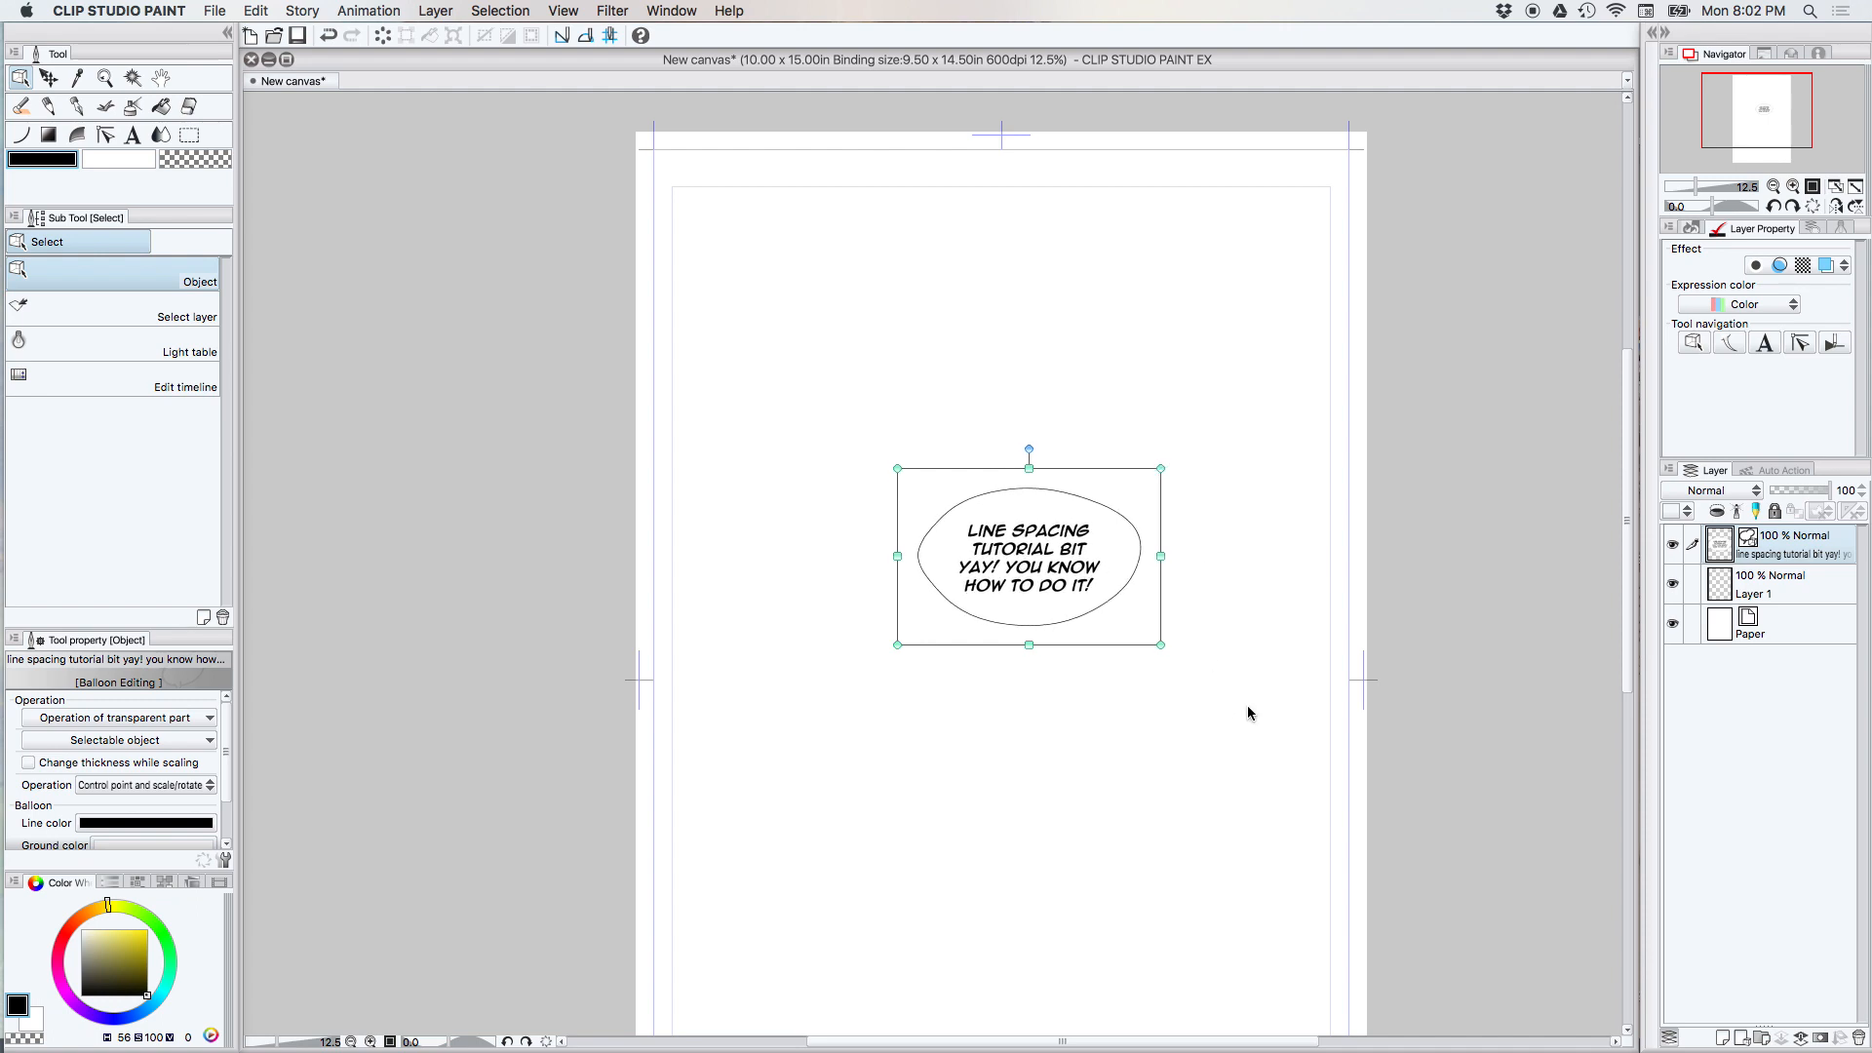